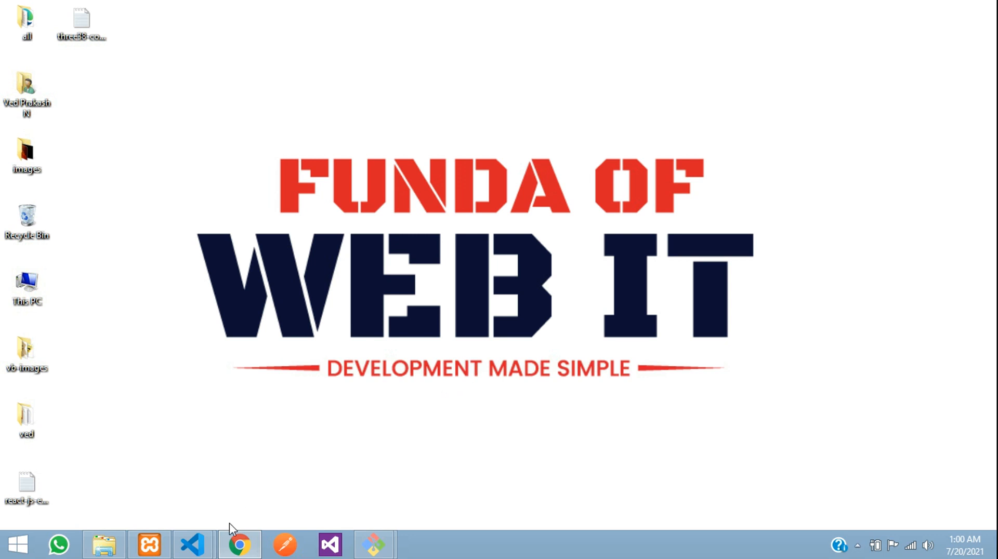
# - Bring the Chrome window with the React Ecommerce admin's View Product page forward
pyautogui.click(239, 544)
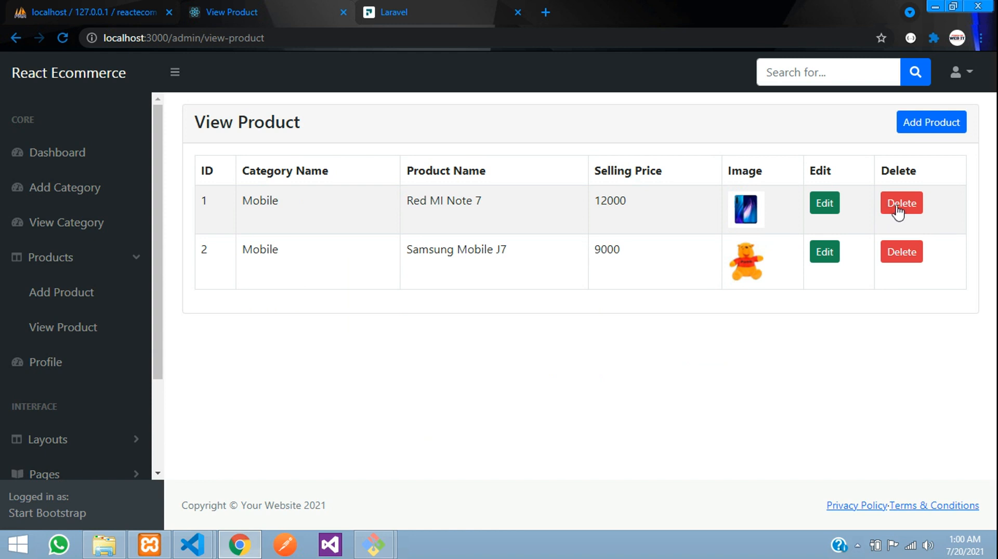
pyautogui.moveTo(824, 202)
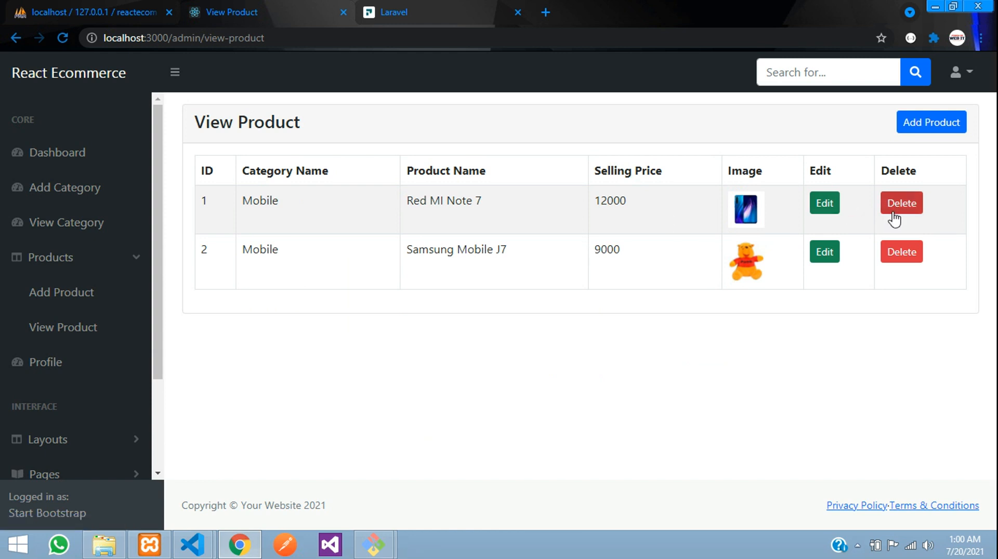
pyautogui.moveTo(655, 214)
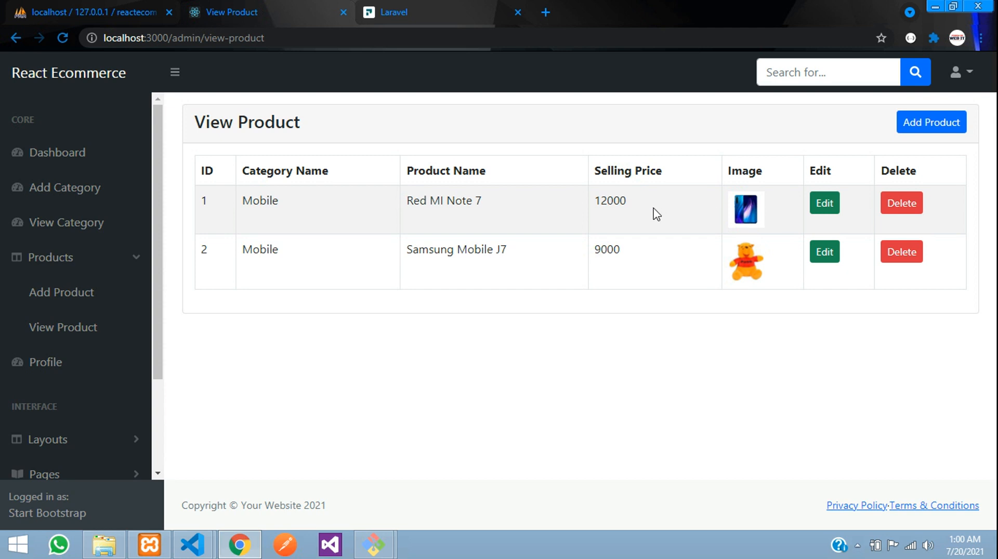
pyautogui.moveTo(307, 206)
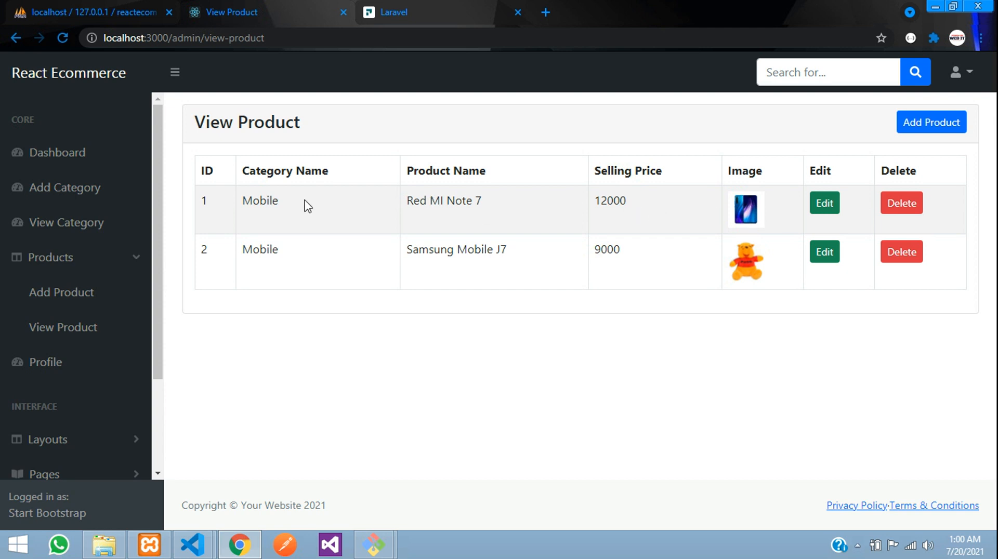
pyautogui.moveTo(885, 220)
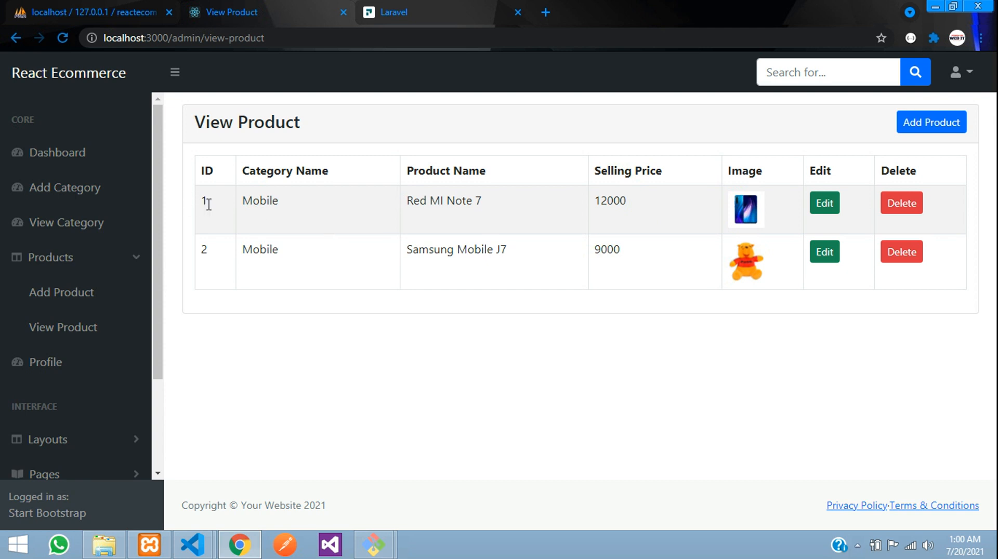
pyautogui.moveTo(303, 212)
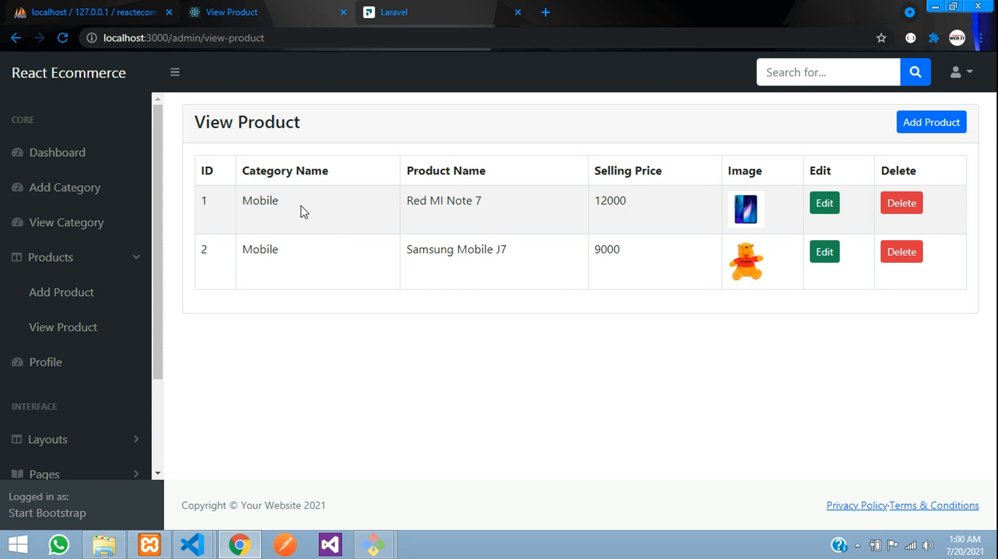
pyautogui.moveTo(585, 210)
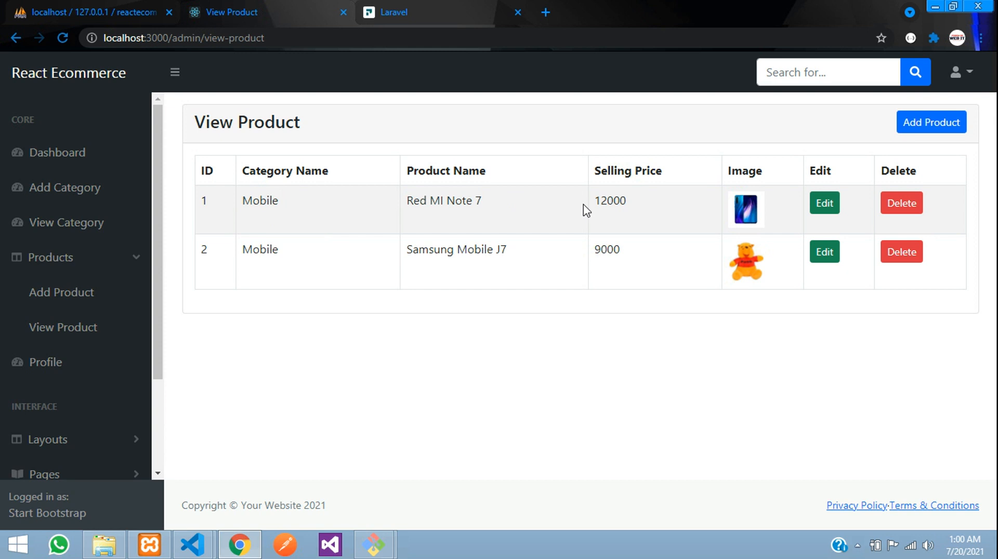
pyautogui.moveTo(582, 215)
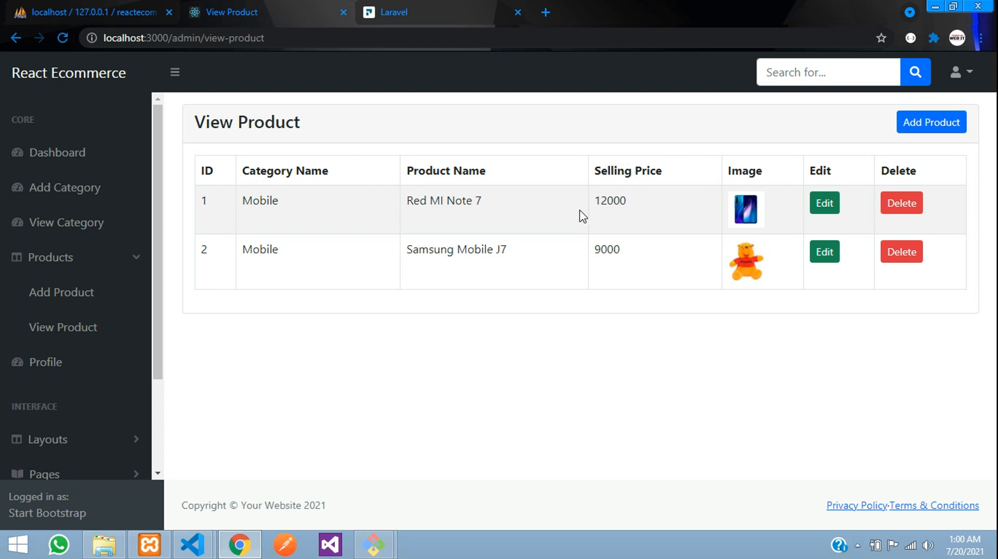
pyautogui.moveTo(659, 263)
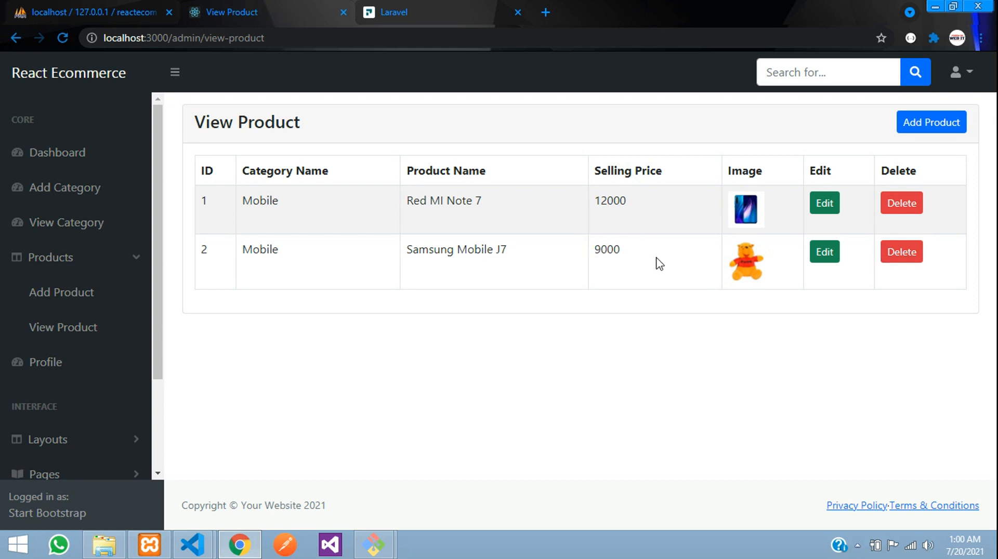
pyautogui.moveTo(388, 207)
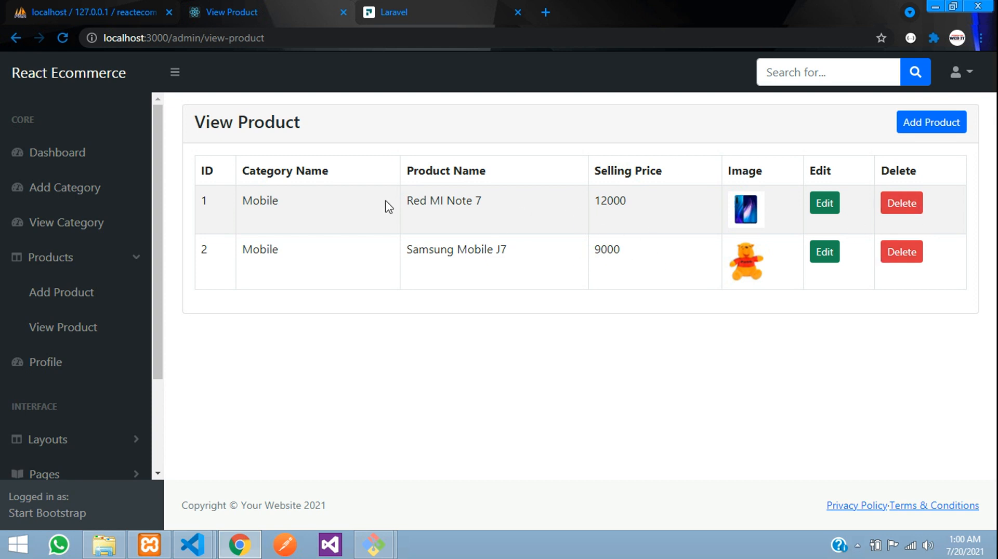
pyautogui.moveTo(299, 210)
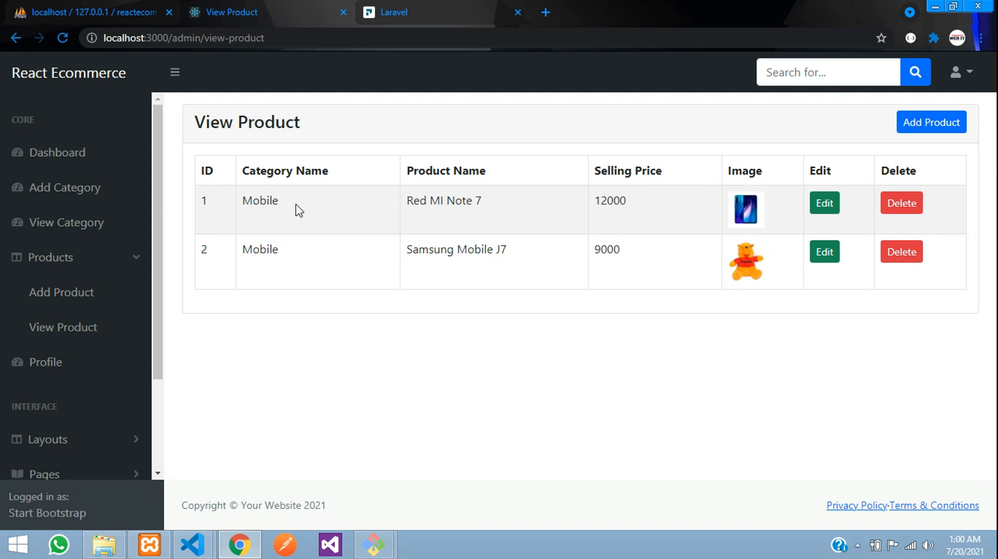
pyautogui.moveTo(302, 212)
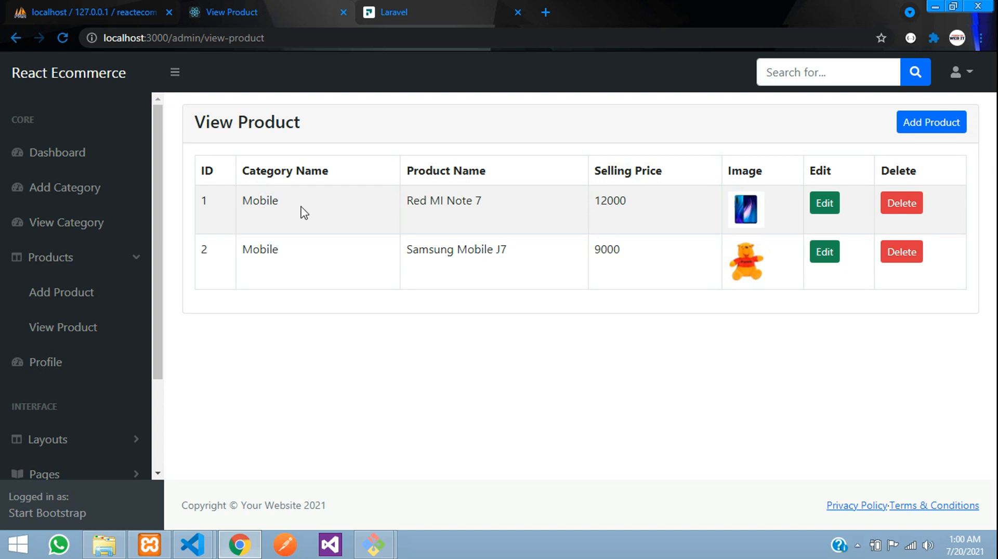
pyautogui.moveTo(409, 204)
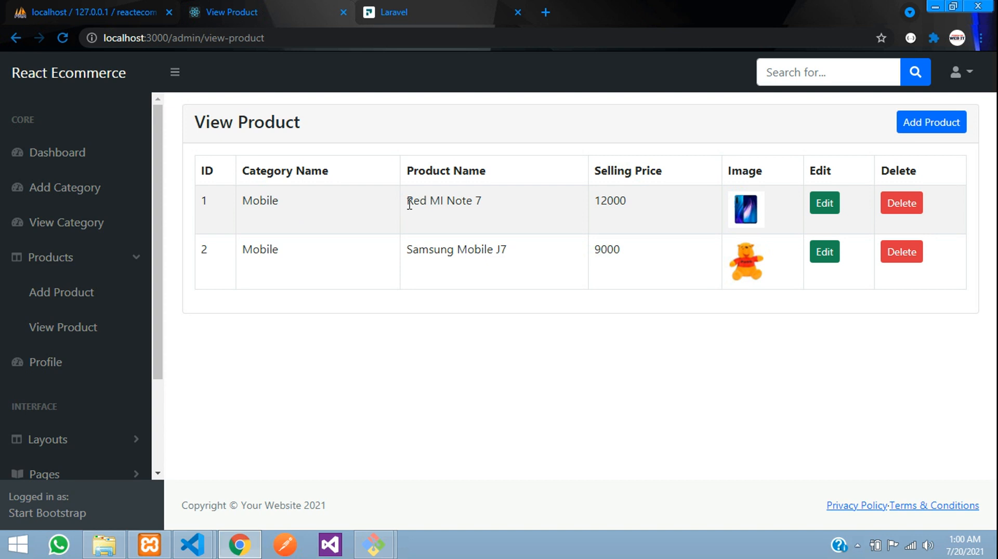
pyautogui.moveTo(602, 248)
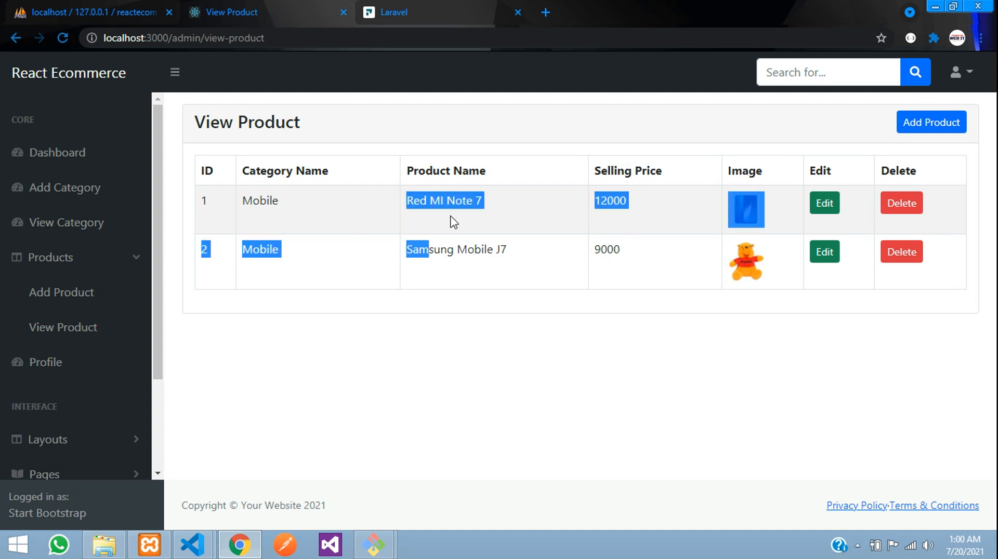
pyautogui.moveTo(424, 233)
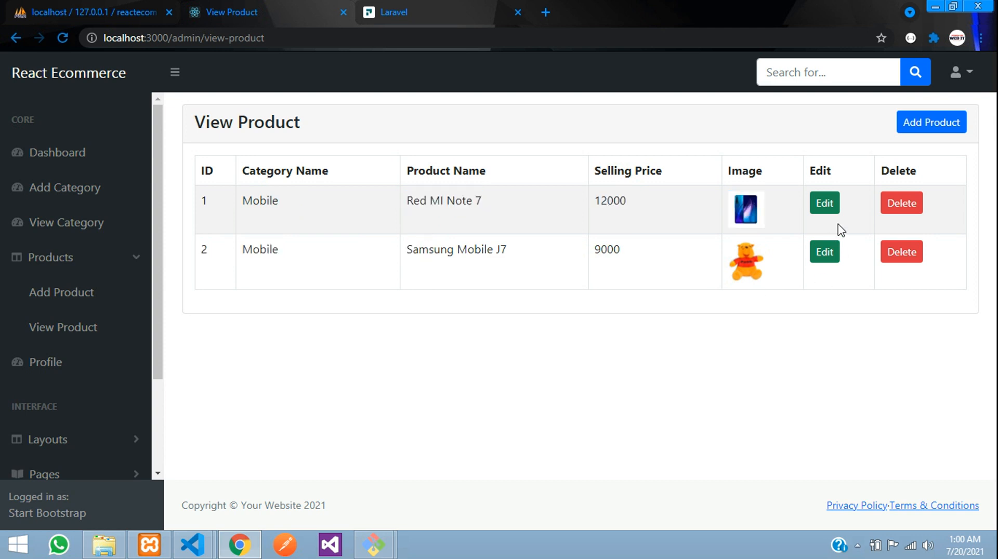
pyautogui.moveTo(835, 222)
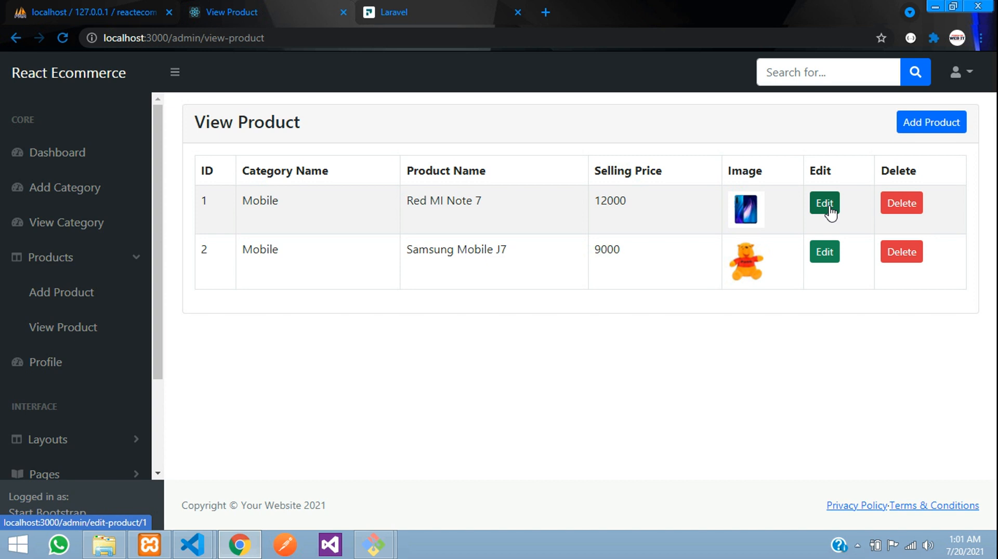
# - Edit Red MI Note 7, view Other Details, and toggle the Status (checked=Hidden) checkbox on and off
pyautogui.click(824, 203)
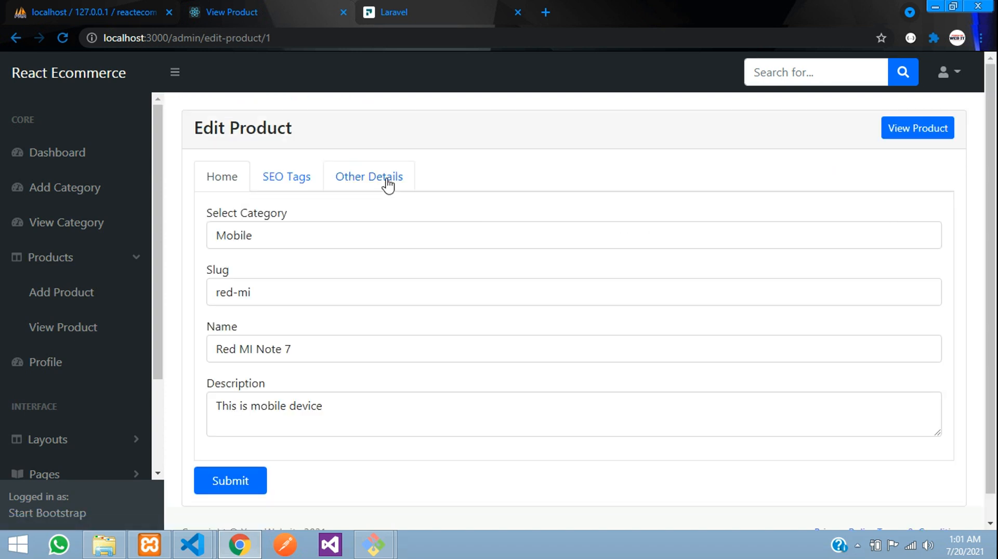
pyautogui.click(369, 176)
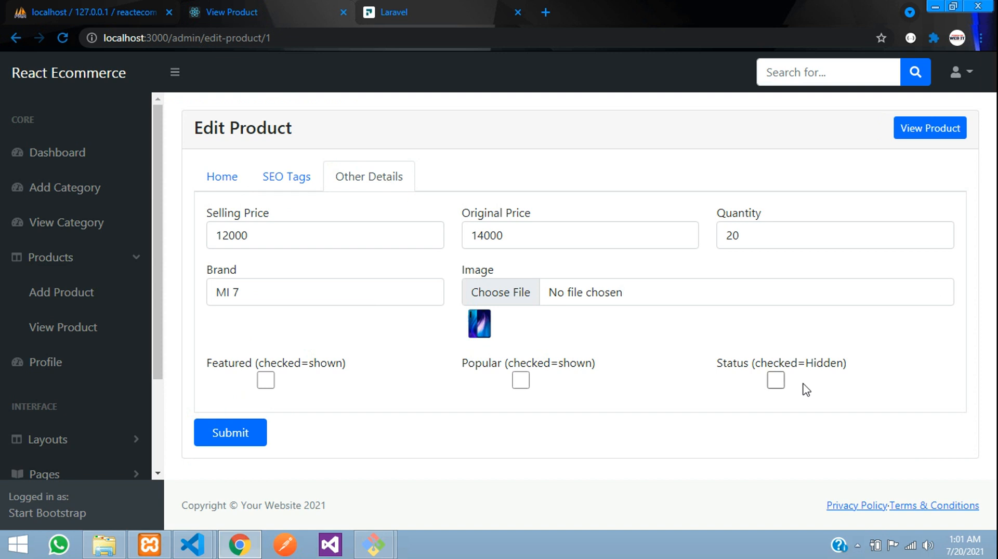
pyautogui.doubleClick(779, 363)
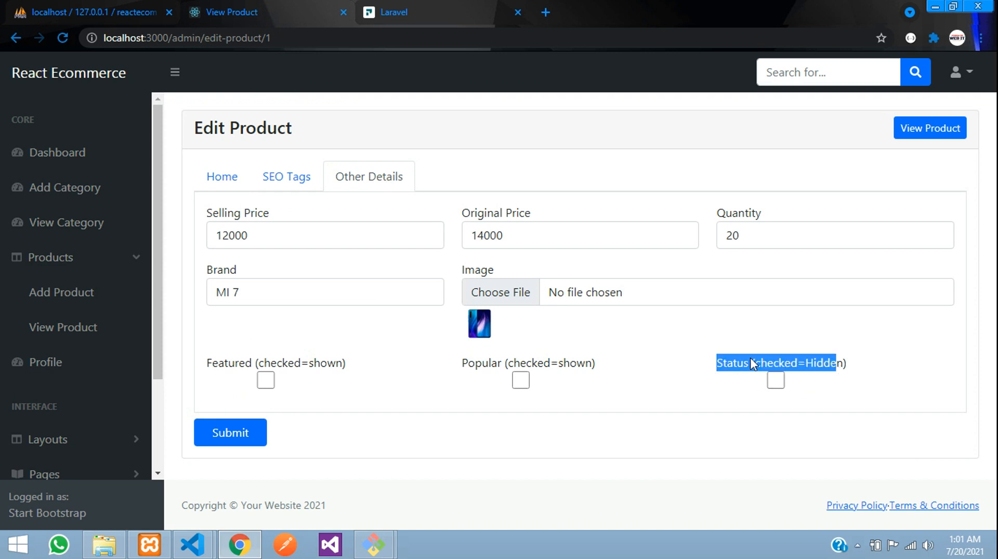
pyautogui.click(775, 380)
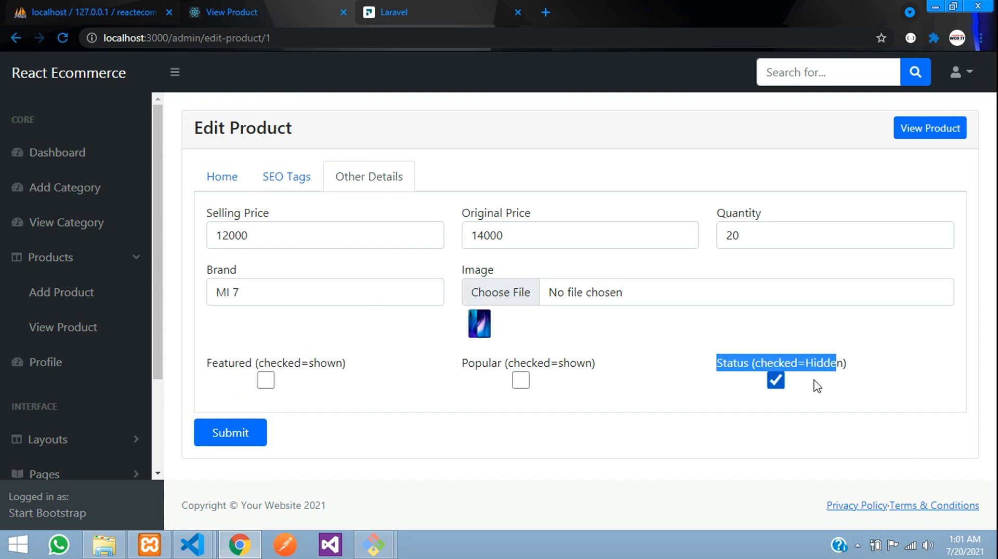
pyautogui.moveTo(799, 369)
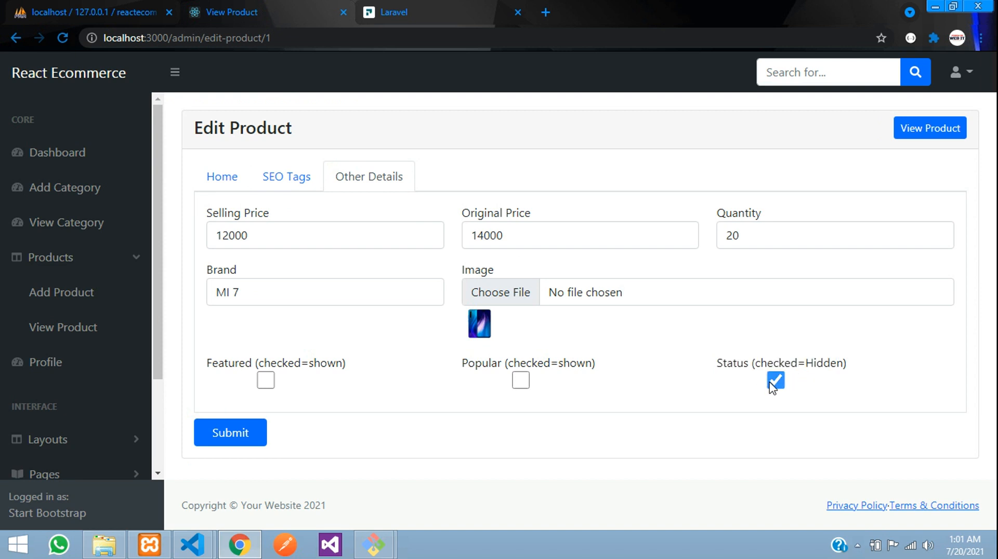
pyautogui.click(774, 380)
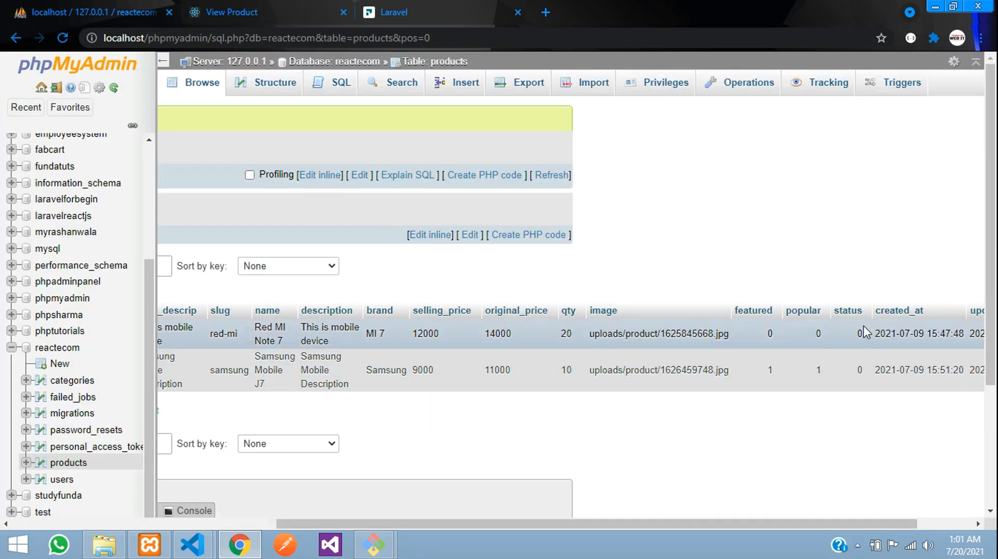
pyautogui.moveTo(858, 343)
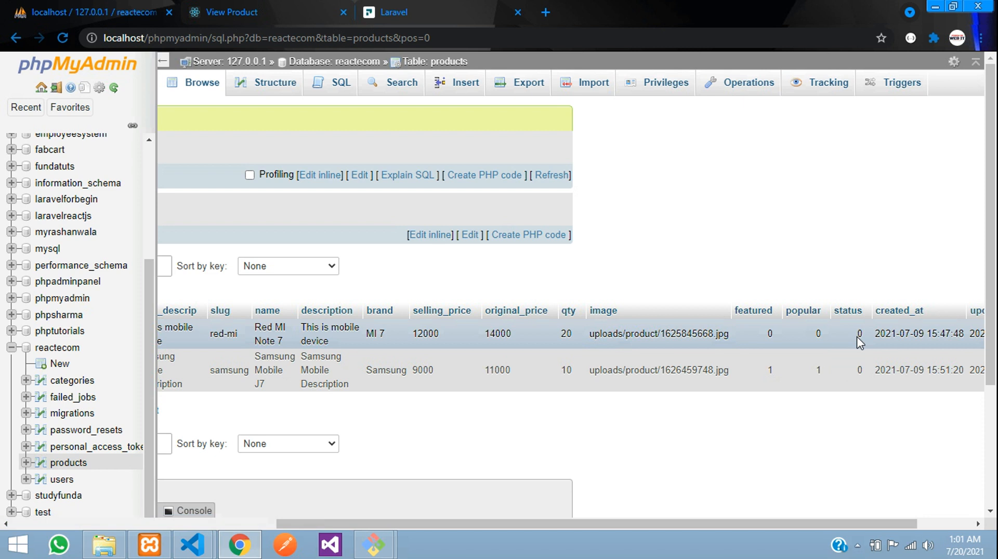
pyautogui.moveTo(860, 371)
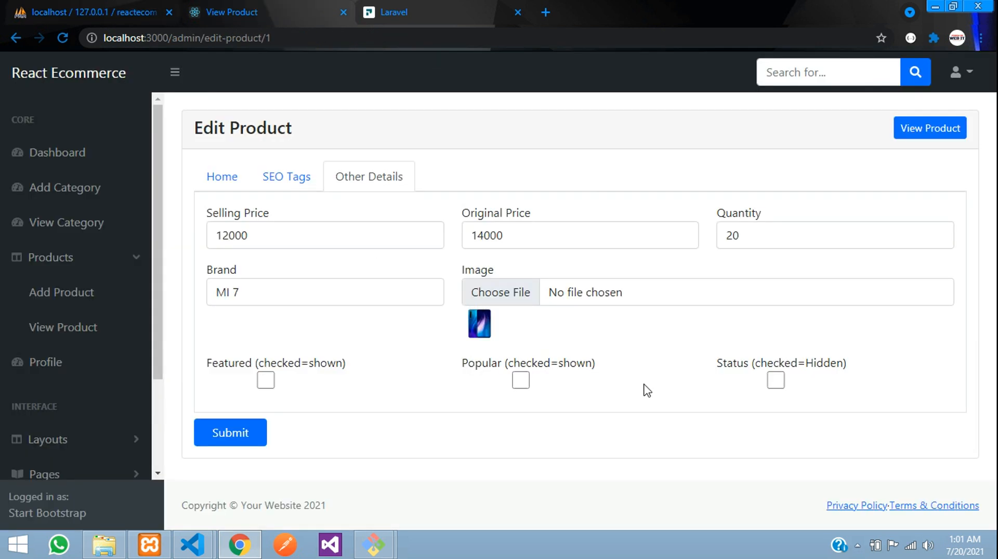
# - Save Red MI Note 7 with Status ticked as Hidden, then return to the phpMyAdmin products table
pyautogui.click(775, 380)
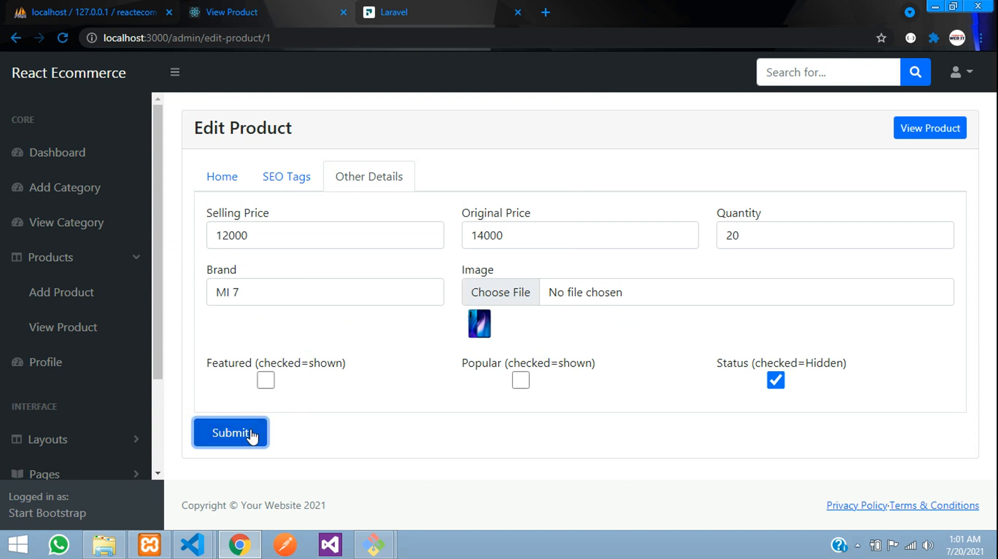
pyautogui.click(230, 432)
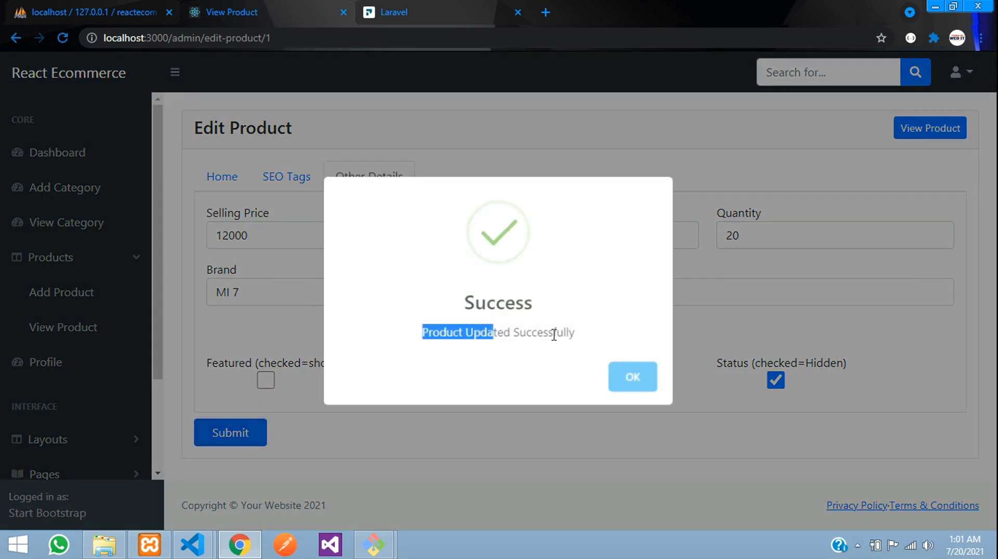
pyautogui.click(88, 11)
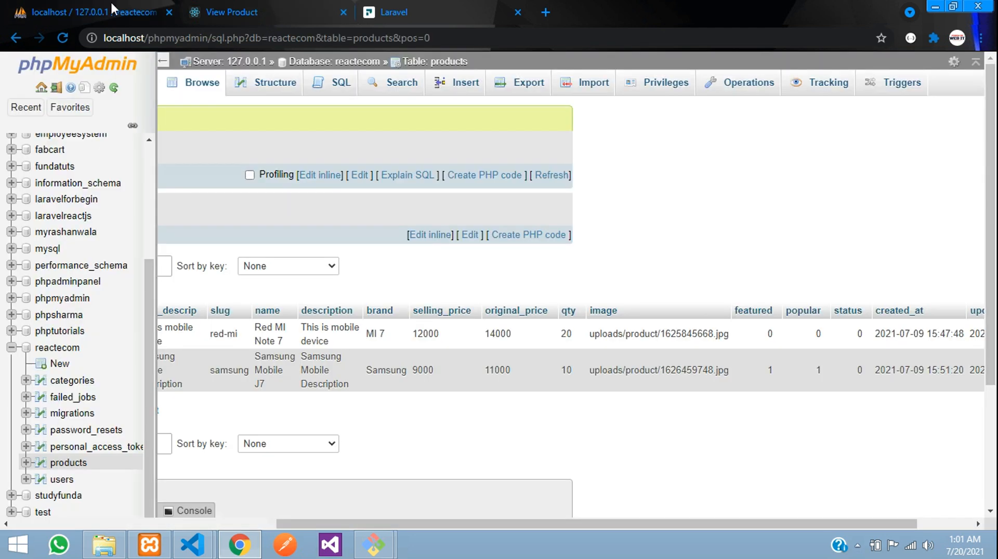
# - Refresh the products table to see Red MI Note 7 with status 1, then go back to the Edit Product page
pyautogui.click(201, 82)
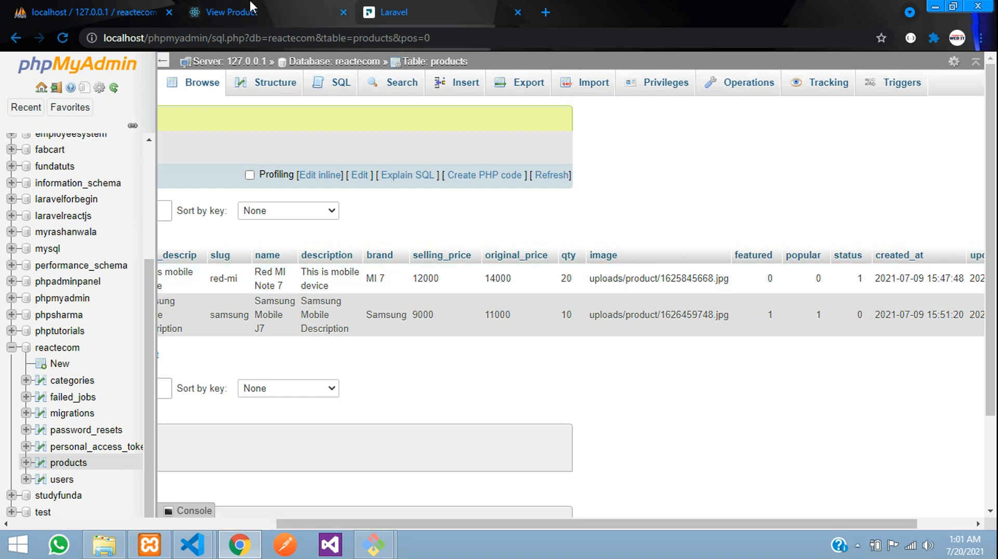
pyautogui.click(229, 12)
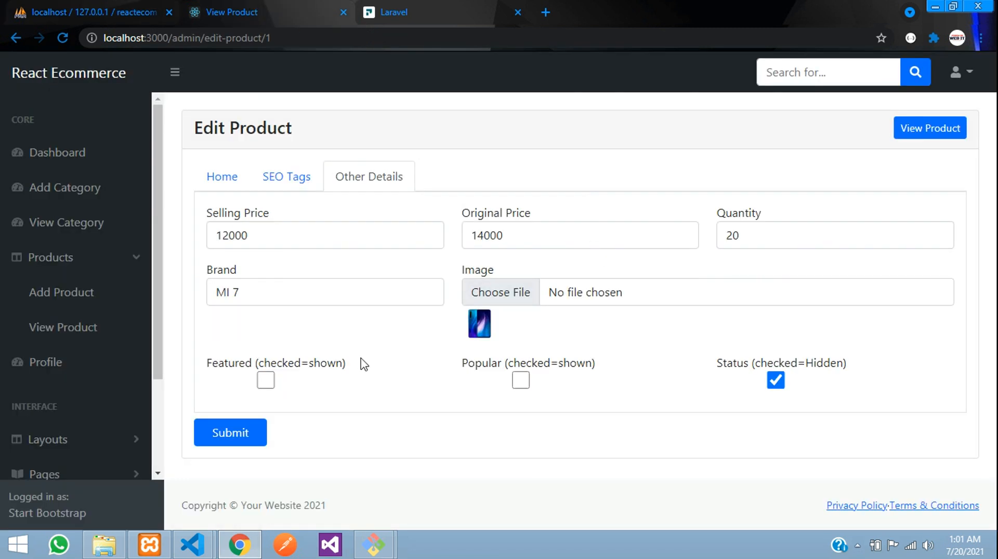
# - Show the View Product list with Red MI Note 7 and Samsung Mobile J7 and their Delete buttons
pyautogui.click(230, 433)
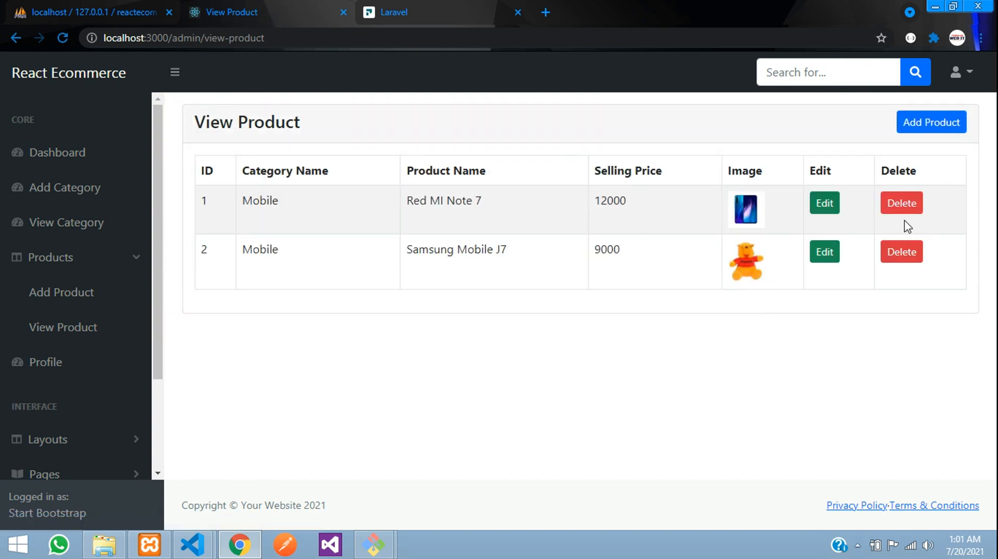
pyautogui.moveTo(901, 203)
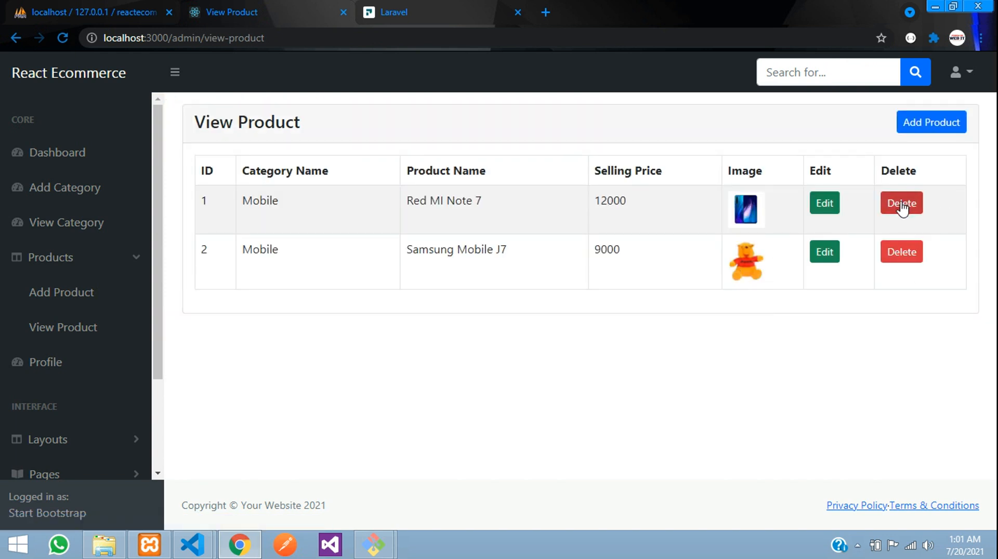
pyautogui.moveTo(767, 209)
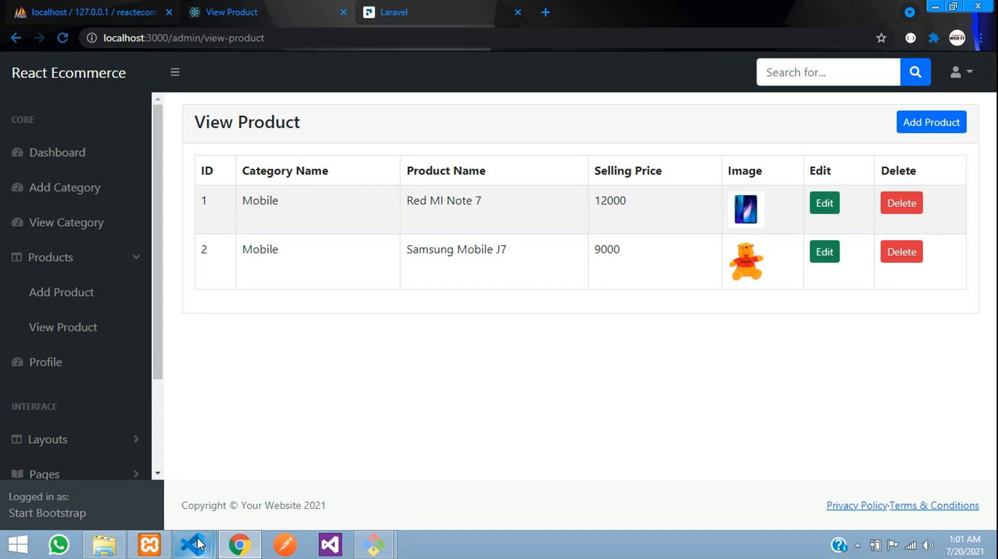
# - Locate and select the Delete button markup inside the product row map() in ViewProduct.js
pyautogui.click(193, 545)
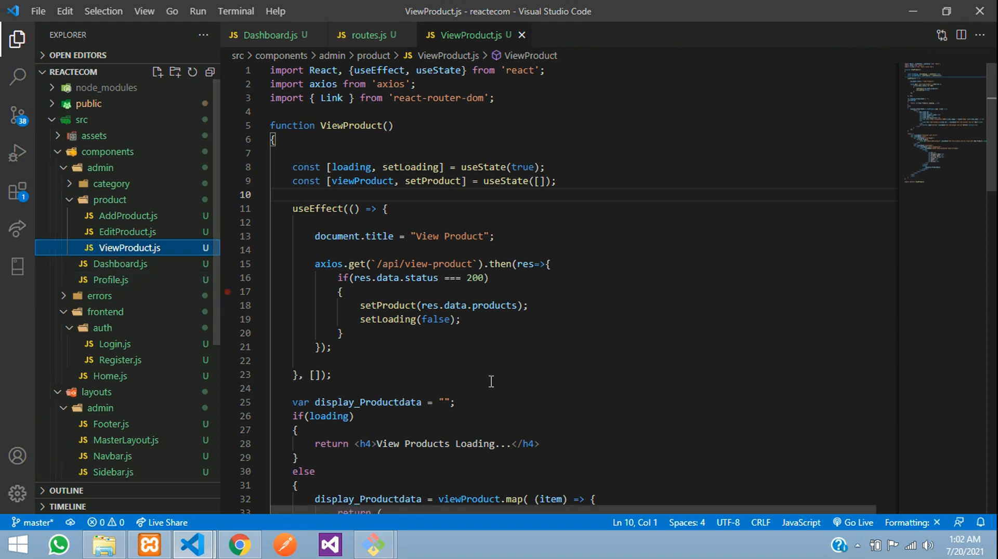
pyautogui.scroll(-3)
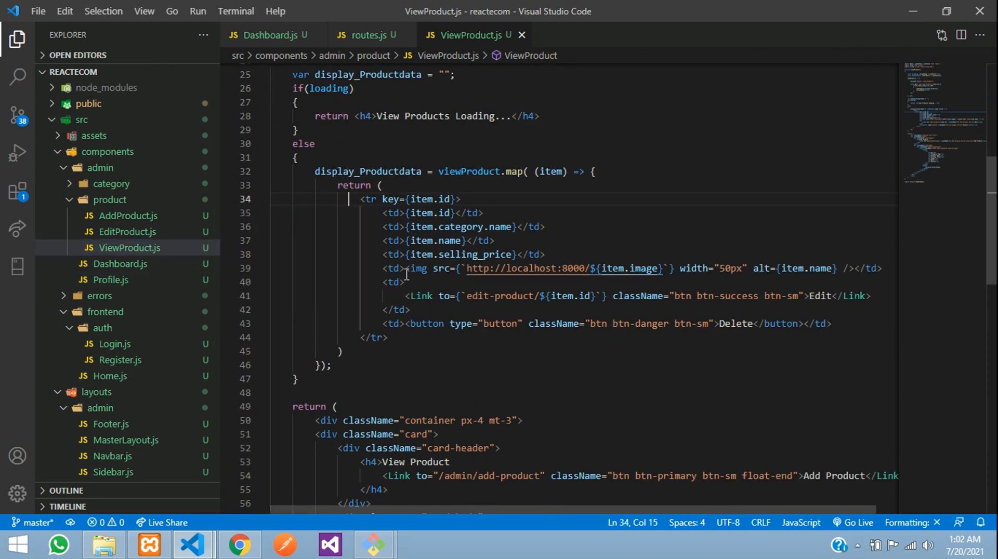
pyautogui.doubleClick(735, 323)
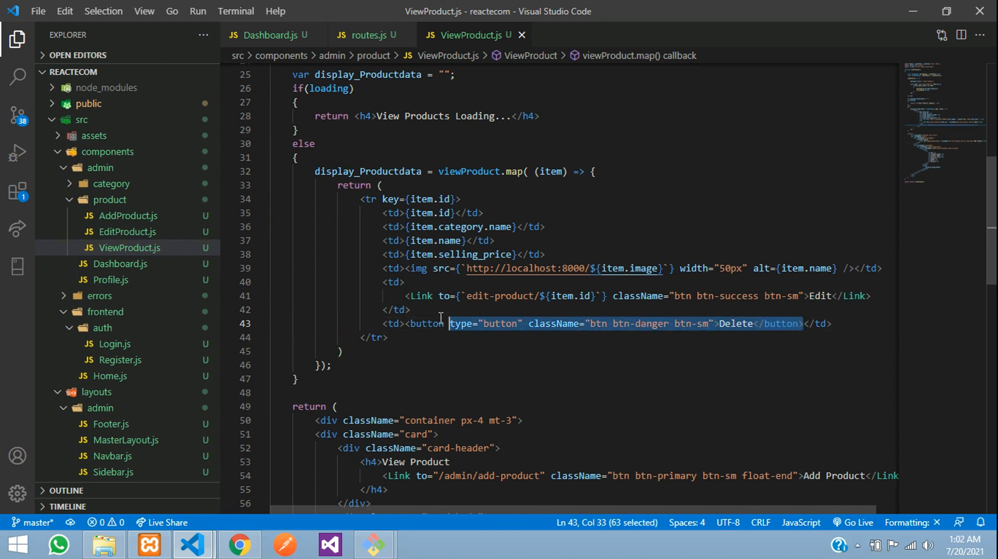
# - Remove the Delete button and declare var ProdStatus with an if on item.status == 0 setting it to 'Shown'
pyautogui.press('Delete')
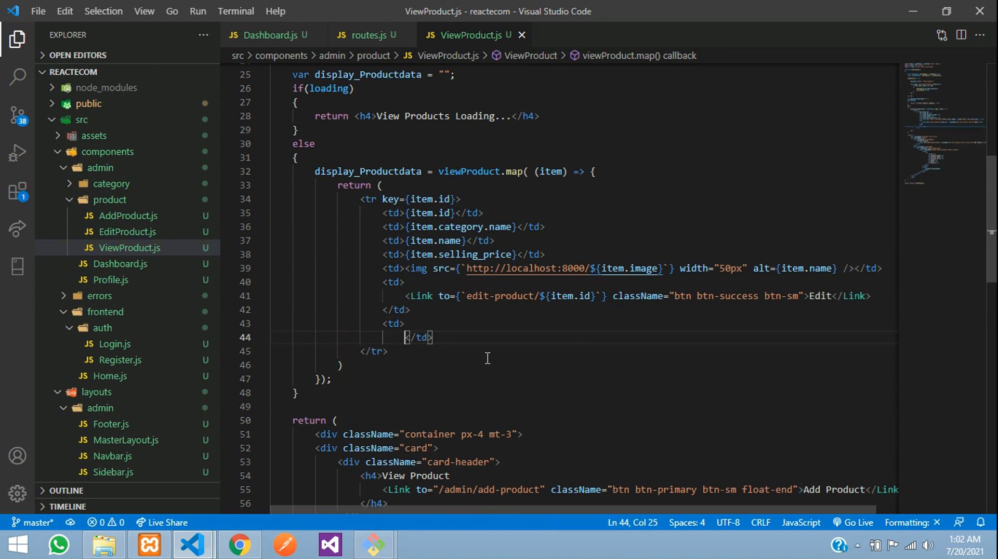
pyautogui.press('Enter')
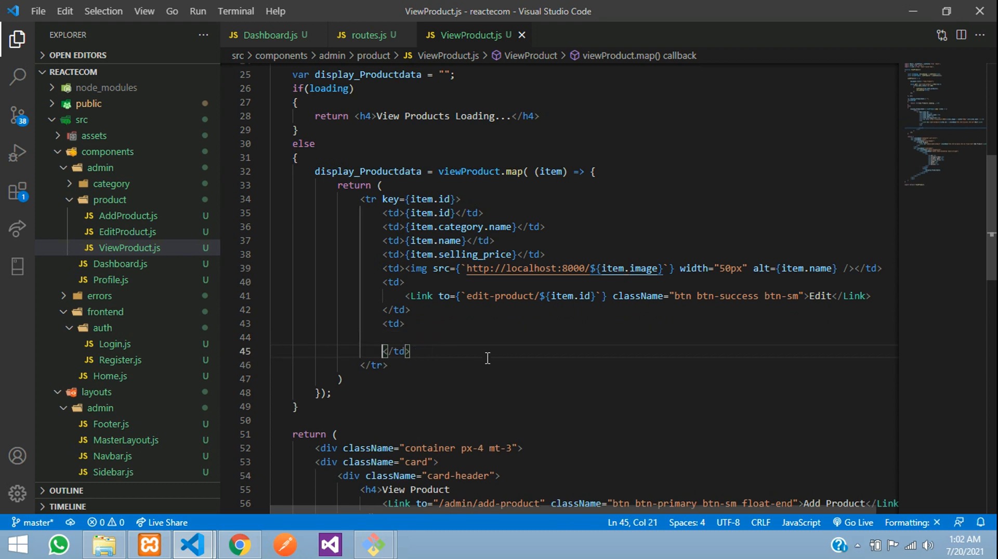
pyautogui.click(348, 158)
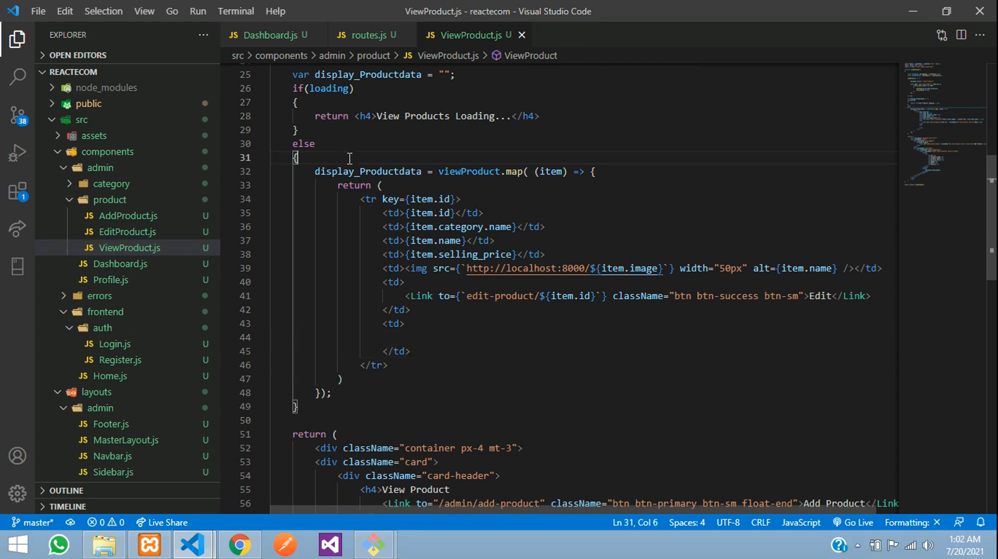
pyautogui.write('var P')
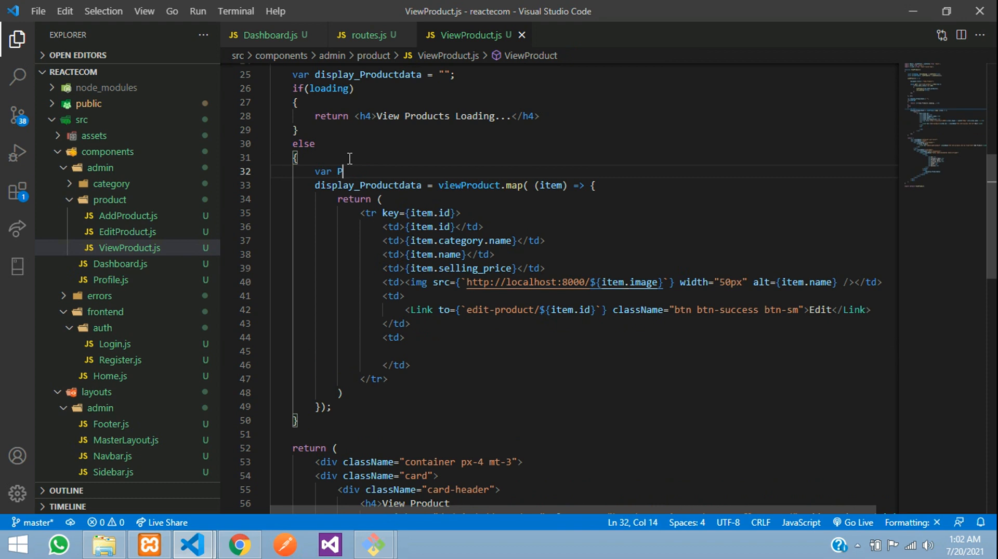
pyautogui.write('rodS')
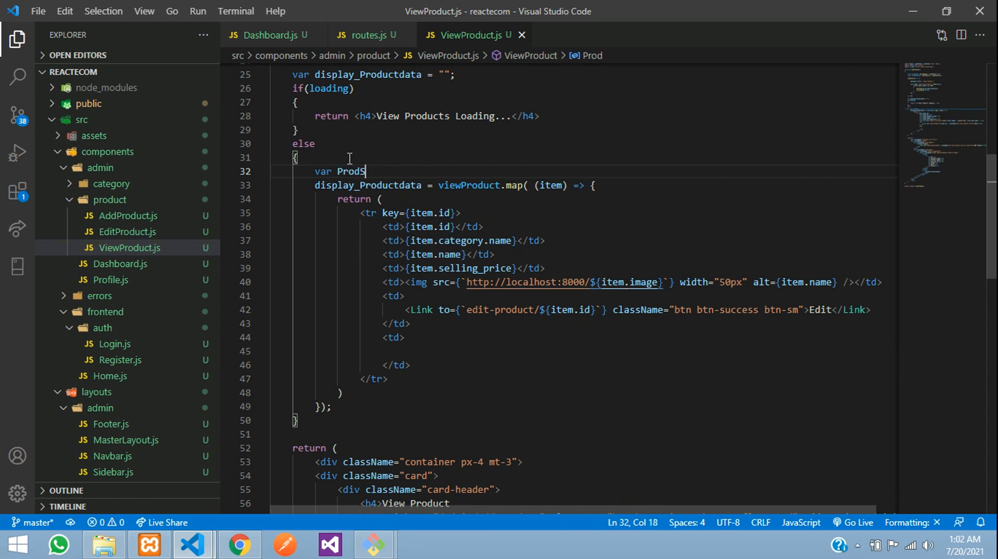
pyautogui.write("tatus = '';")
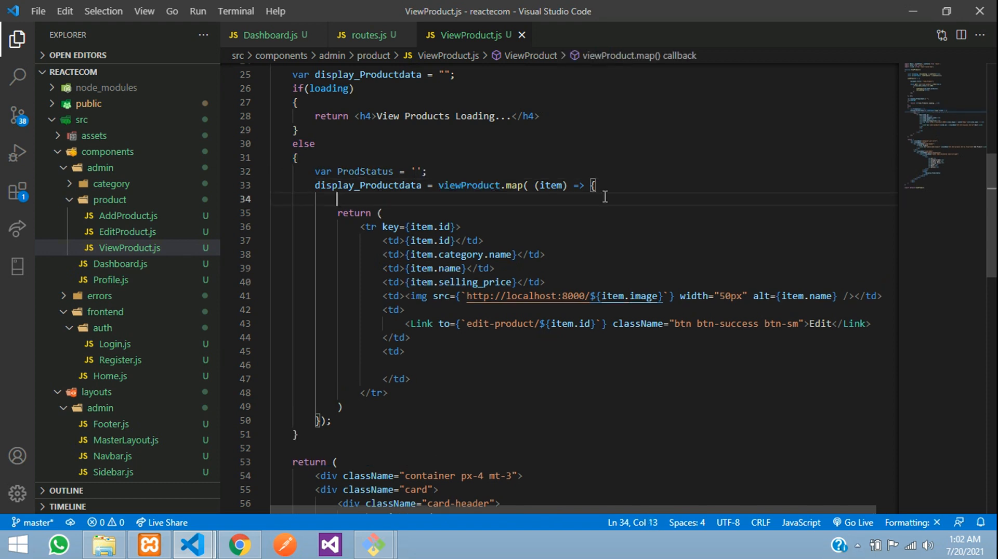
pyautogui.write('item')
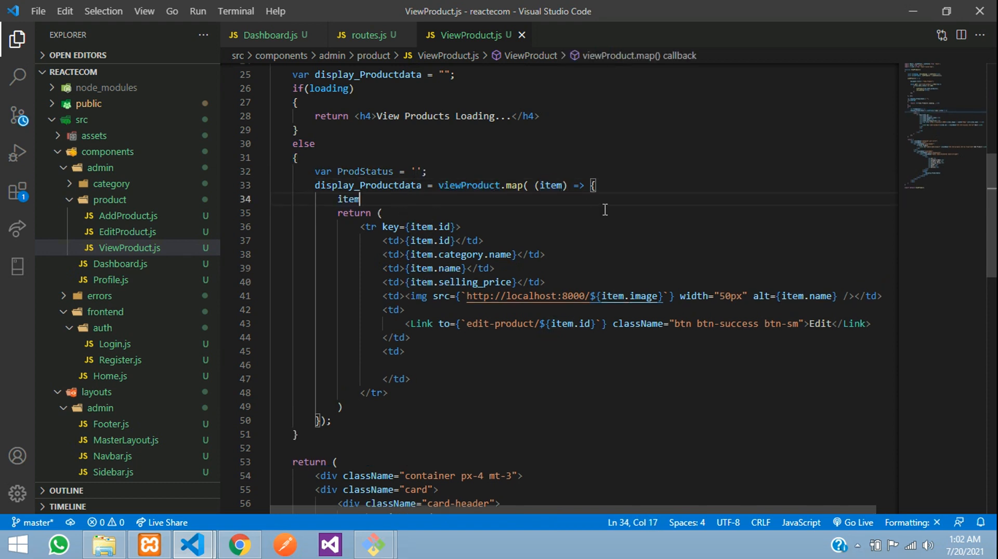
pyautogui.write('.statu')
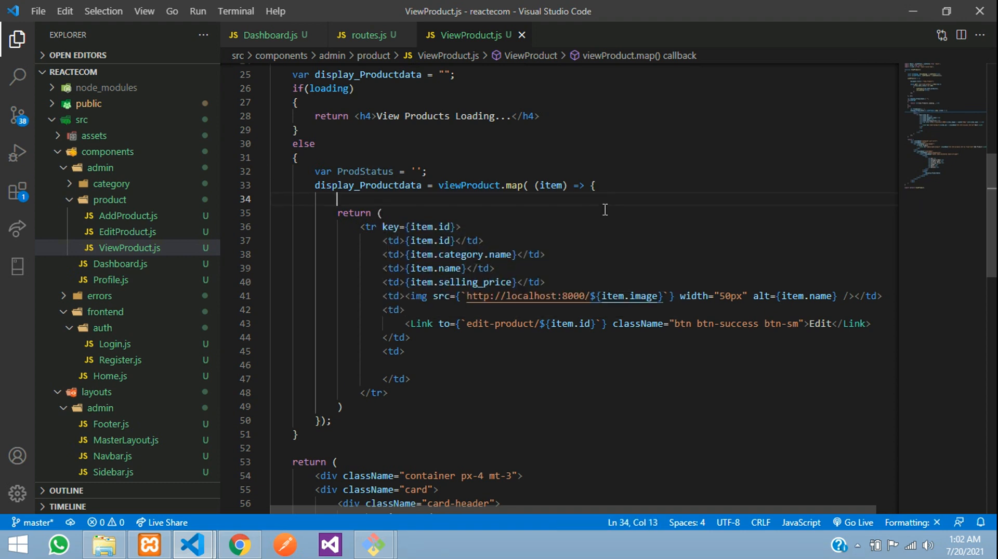
pyautogui.write('if()')
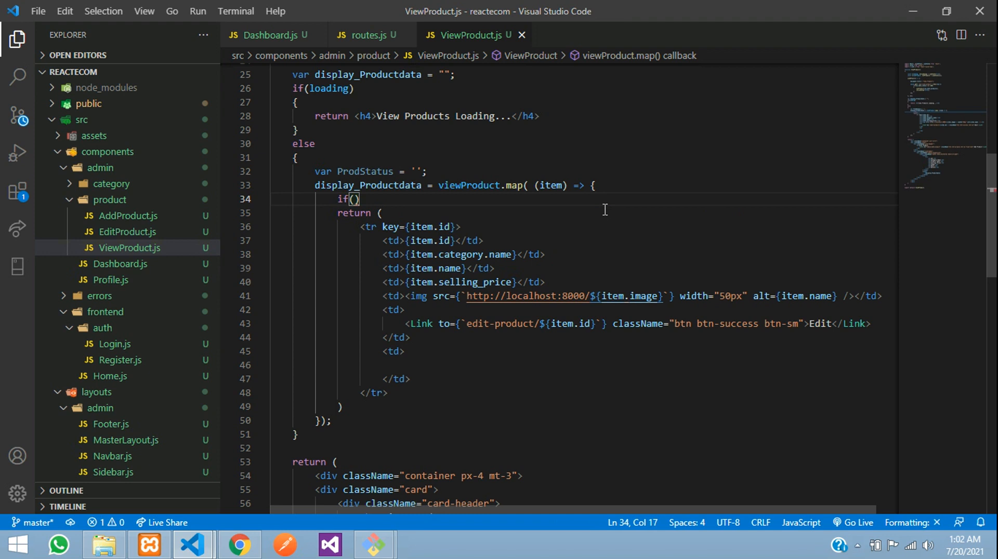
pyautogui.write('item.status ==')
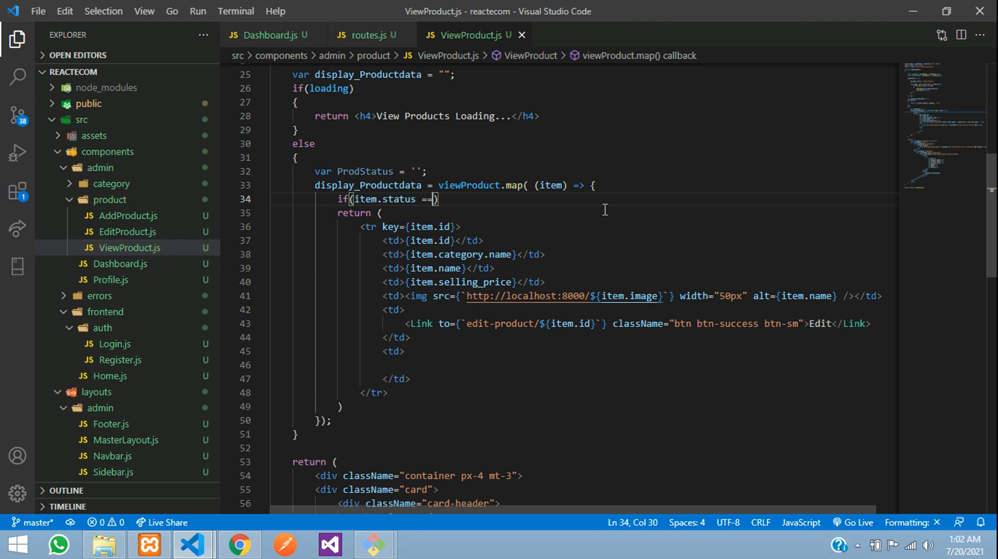
pyautogui.write("' '")
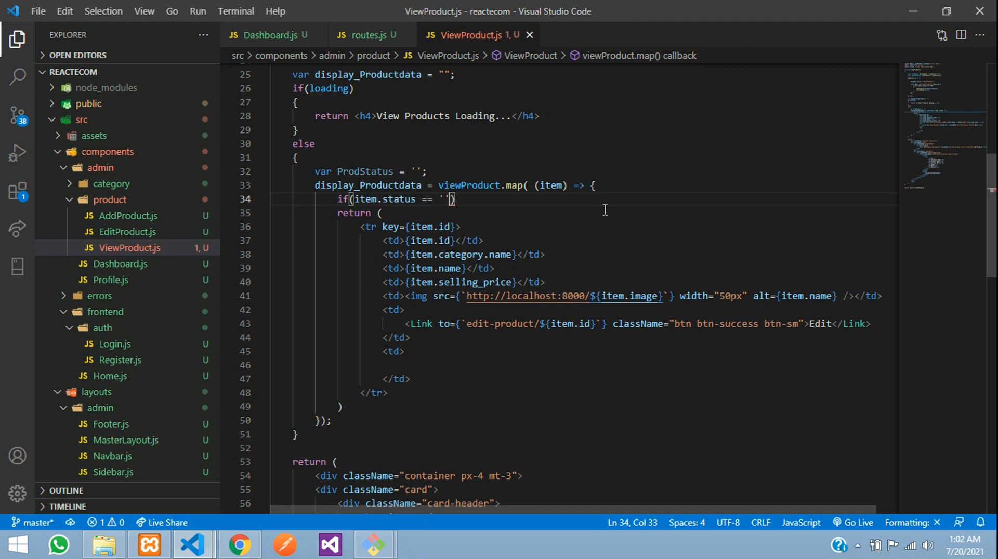
pyautogui.write('0')
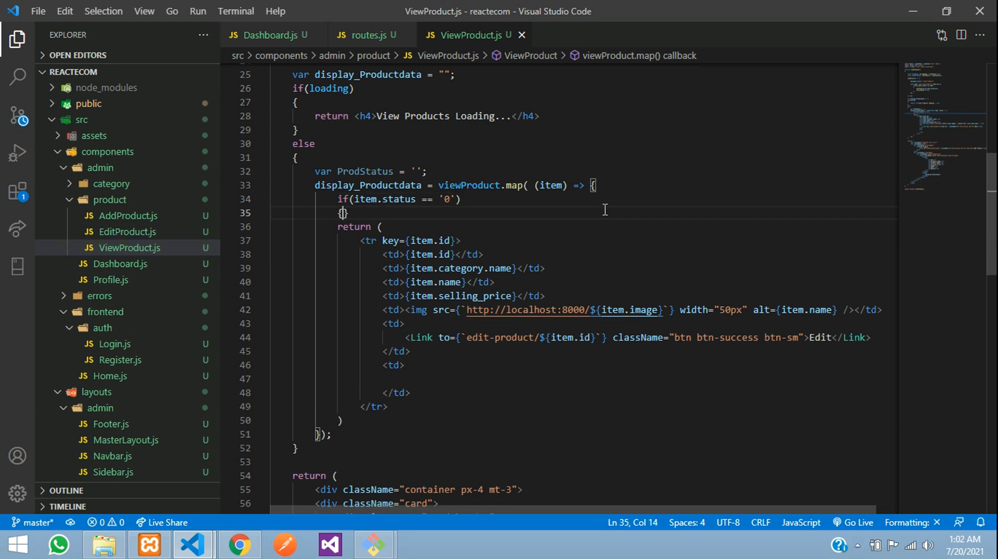
pyautogui.press('Enter')
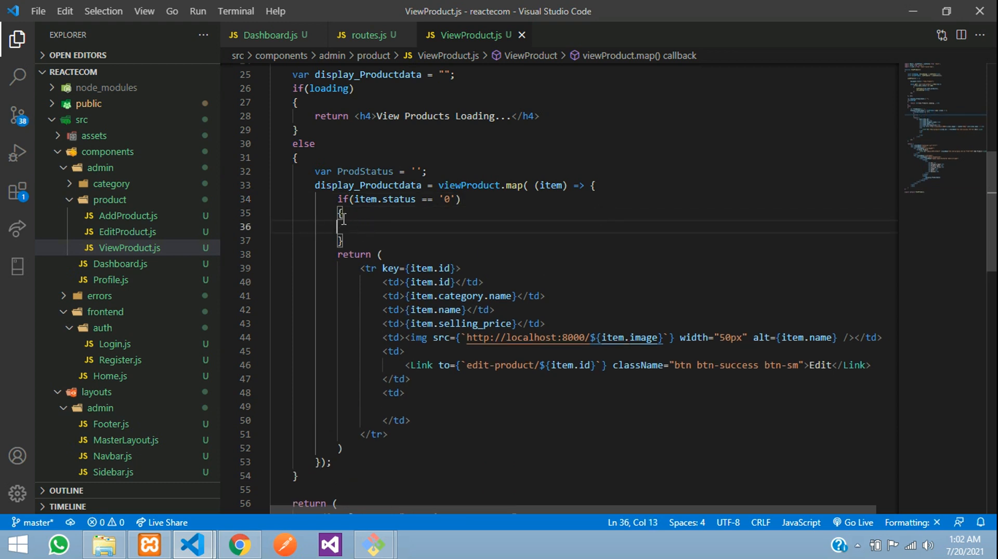
pyautogui.click(365, 171)
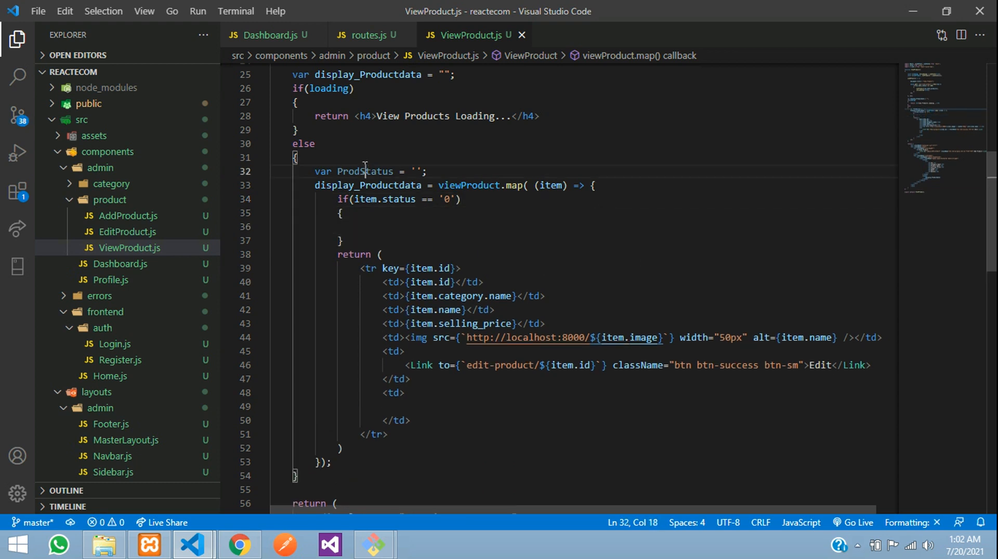
pyautogui.write('ProdStatus')
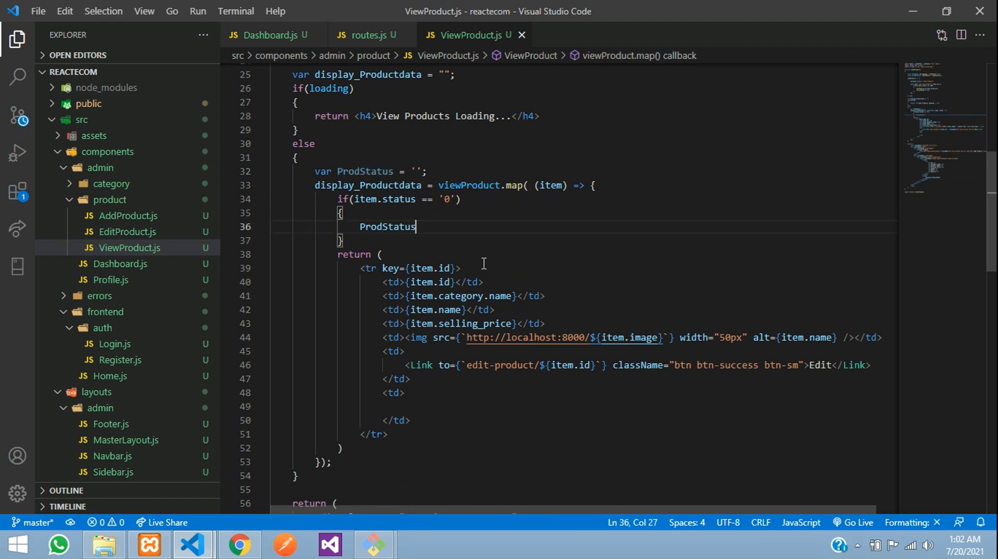
pyautogui.write("= '';")
pyautogui.click(583, 241)
pyautogui.write("else if(item.status == '') {")
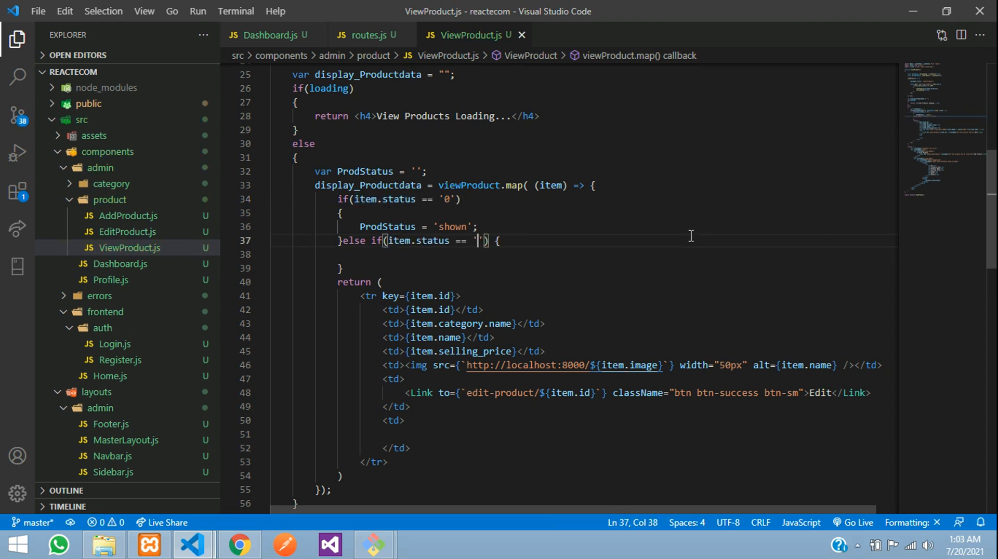
# - Add the else branch setting ProdStatus to 'Hidden' for status 1 and render {ProdStatus} in the last row cell
pyautogui.write('1')
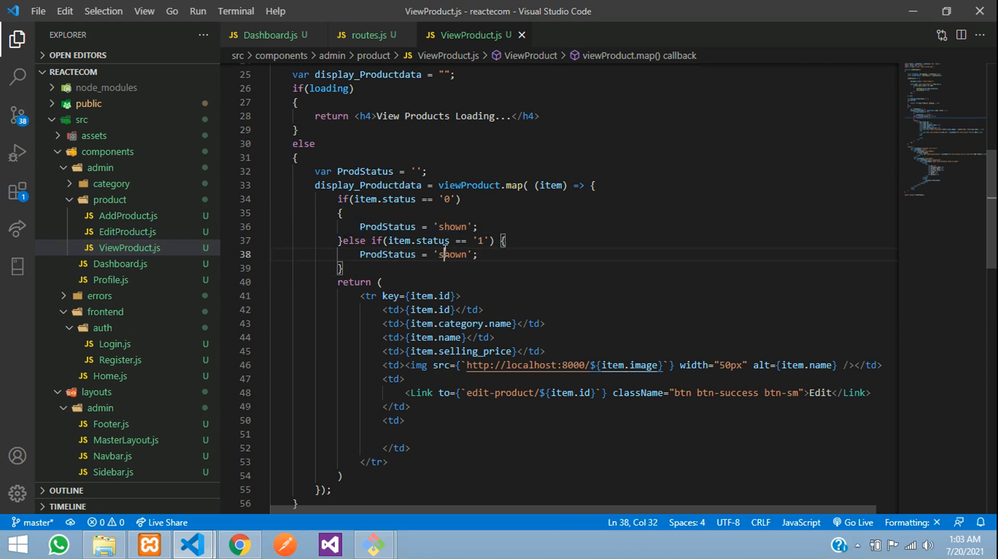
pyautogui.write('Hid')
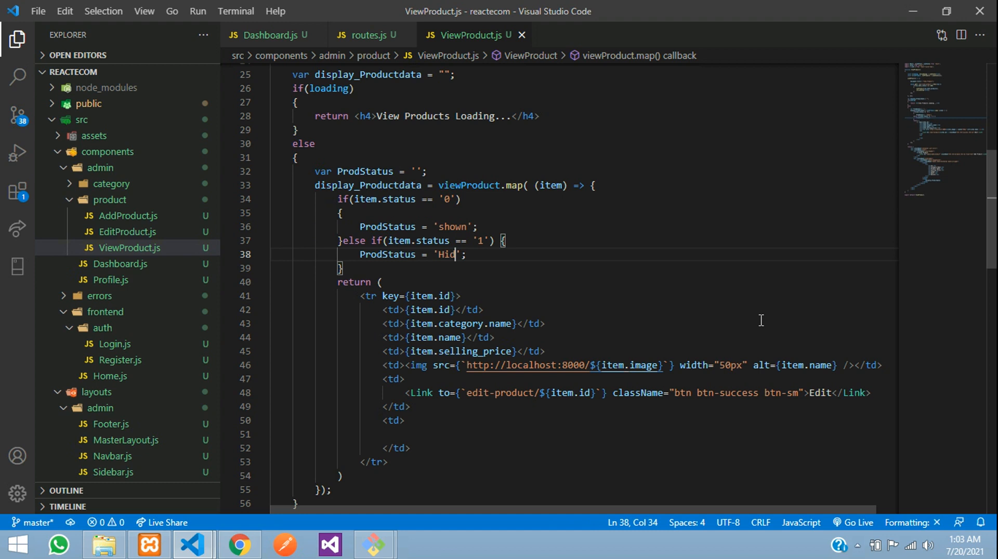
pyautogui.write('den')
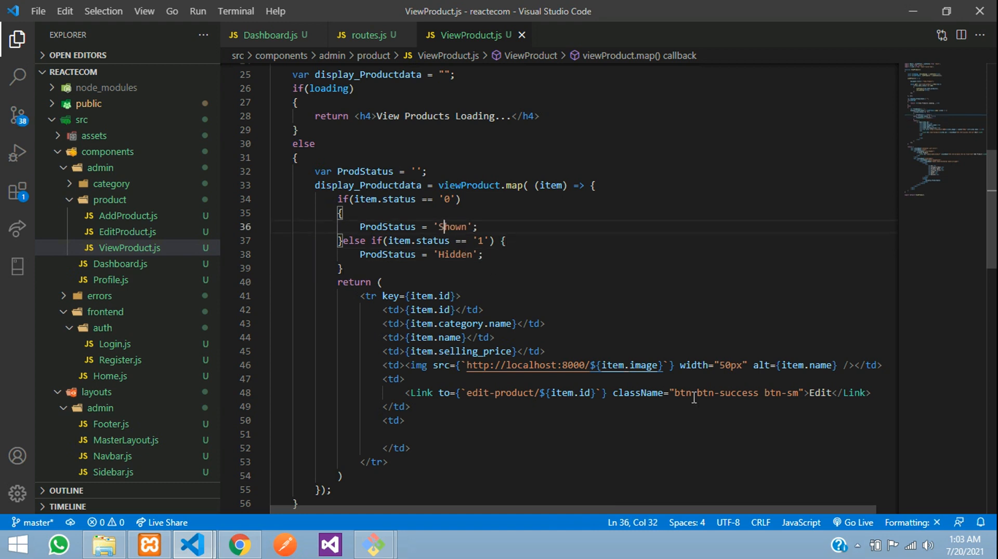
pyautogui.doubleClick(453, 255)
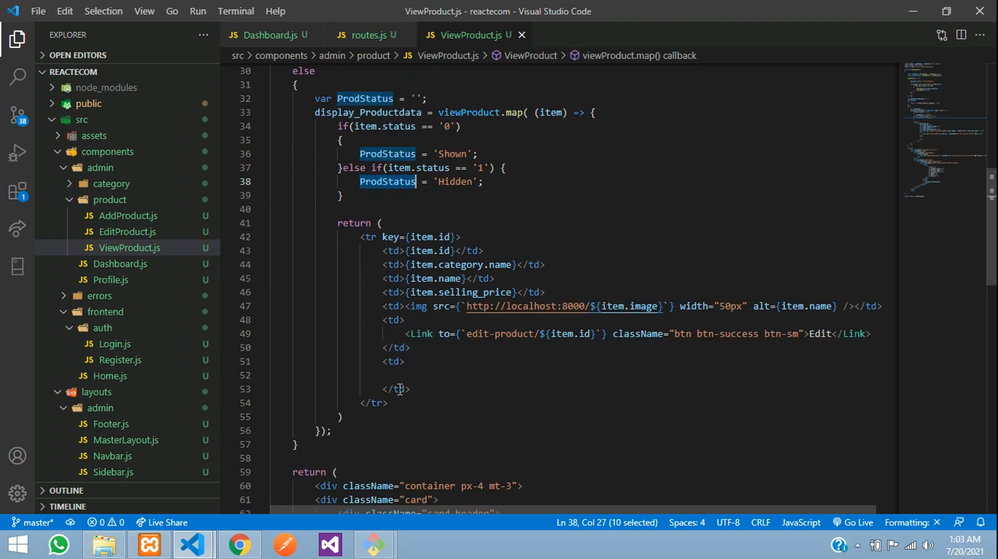
pyautogui.click(404, 375)
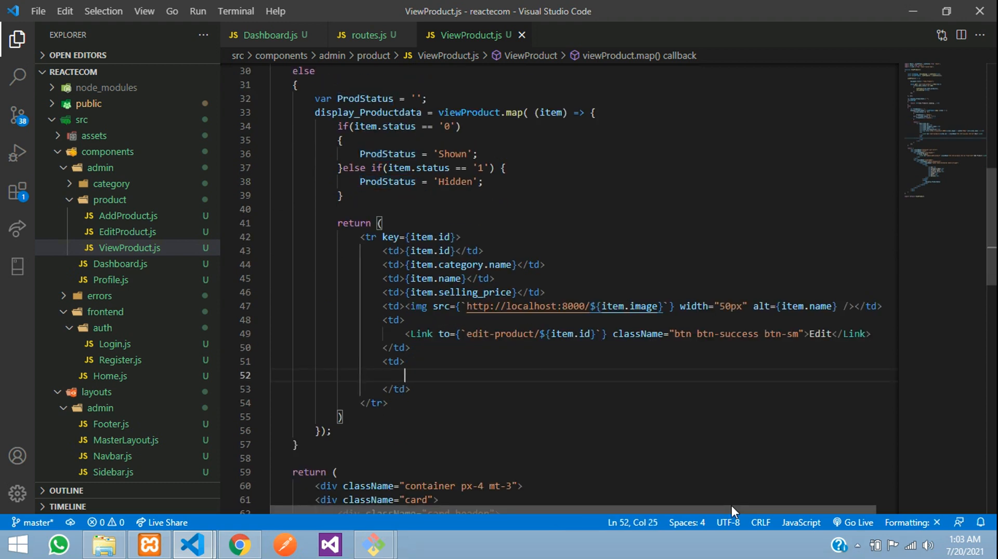
pyautogui.write('{ProdStatus}')
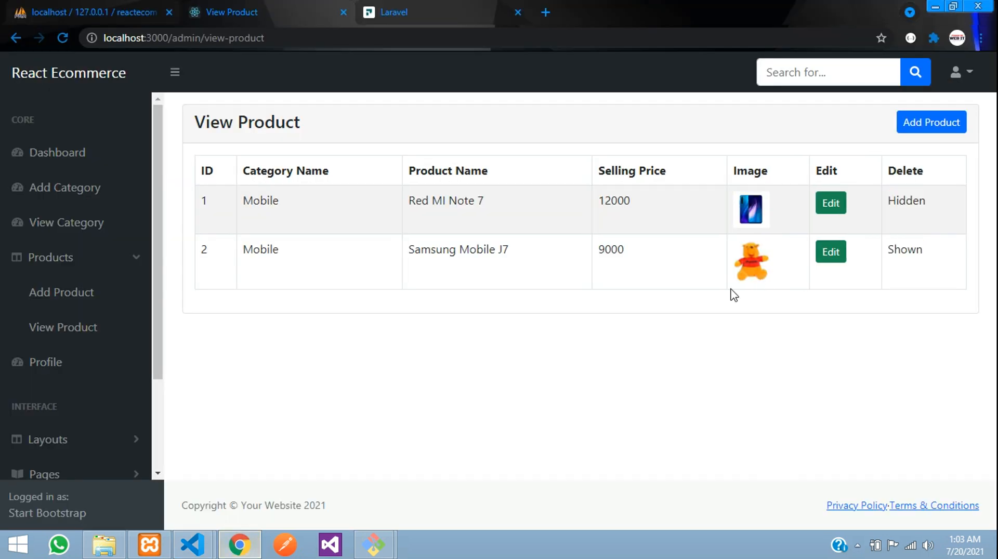
# - Rename the product table's last column heading from Delete to Status in ViewProduct.js
pyautogui.doubleClick(906, 201)
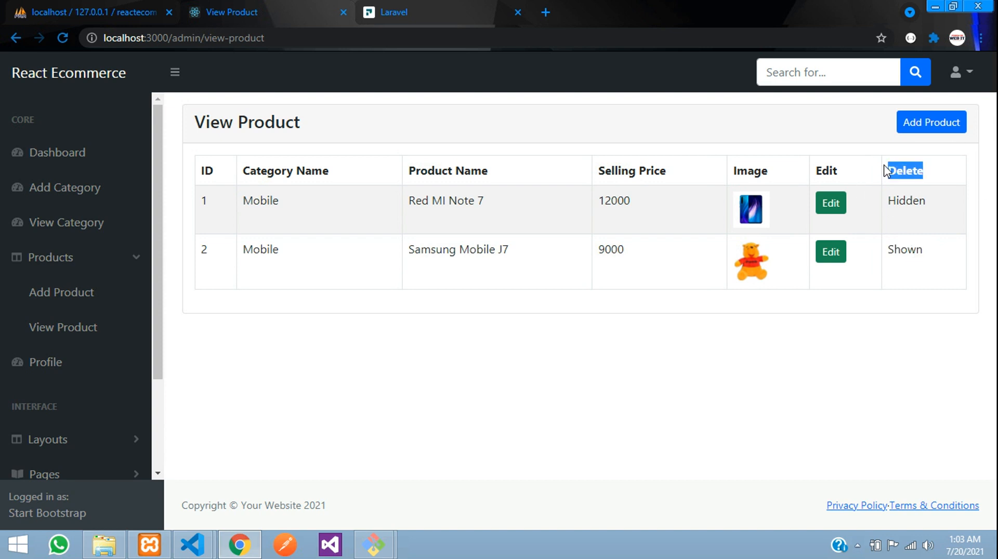
pyautogui.moveTo(192, 544)
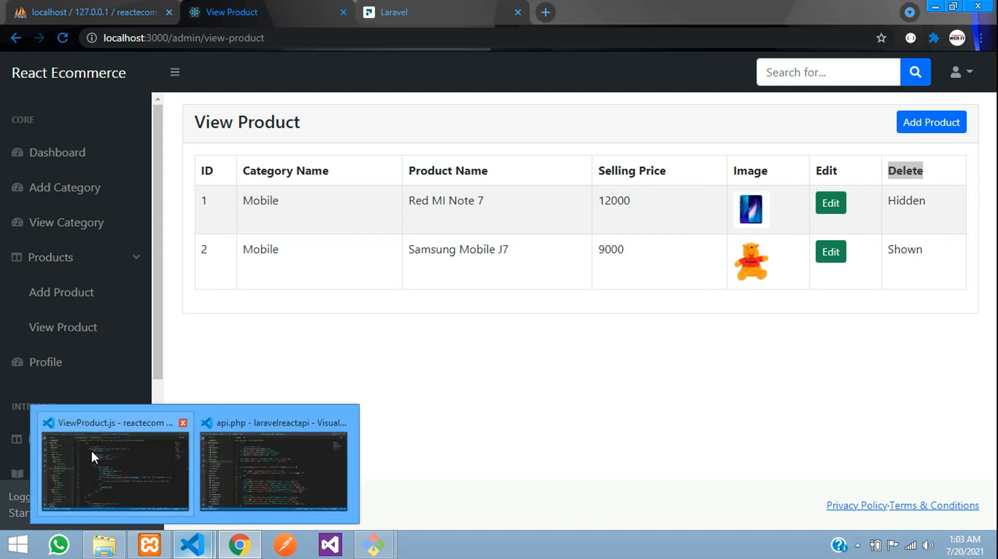
pyautogui.click(113, 464)
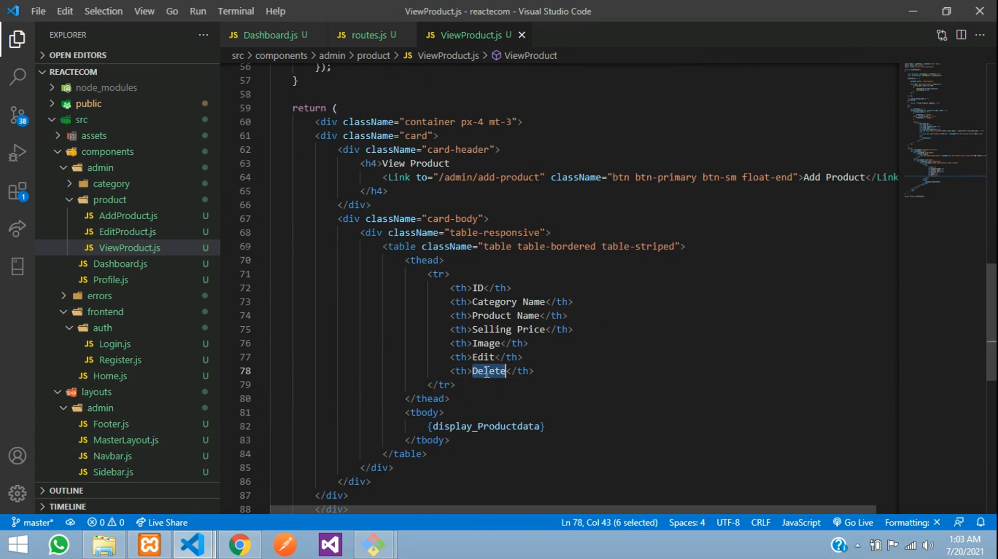
pyautogui.write('Status')
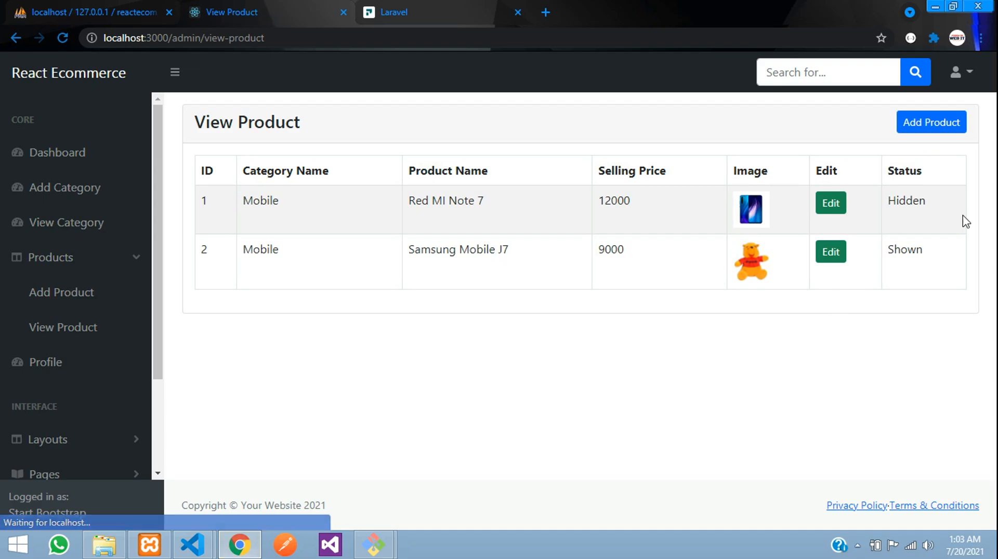
pyautogui.moveTo(782, 210)
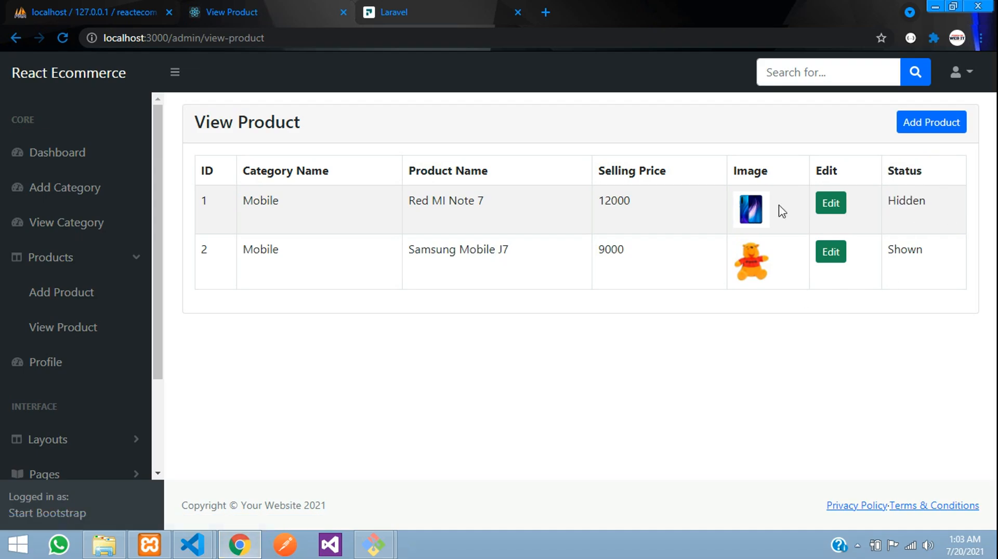
# - Untick Status for Red MI Note 7 and submit, so the product list shows both products as Shown
pyautogui.click(830, 202)
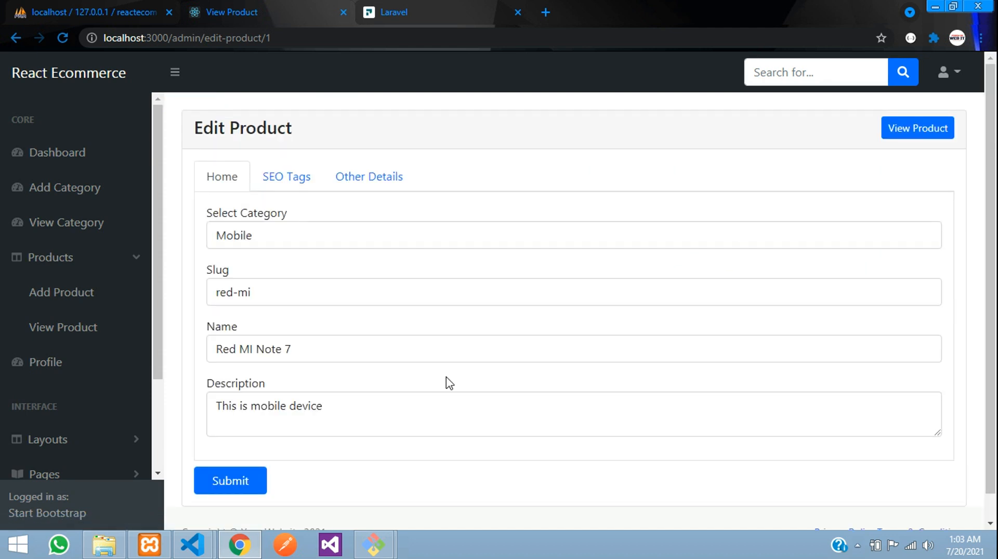
pyautogui.click(368, 176)
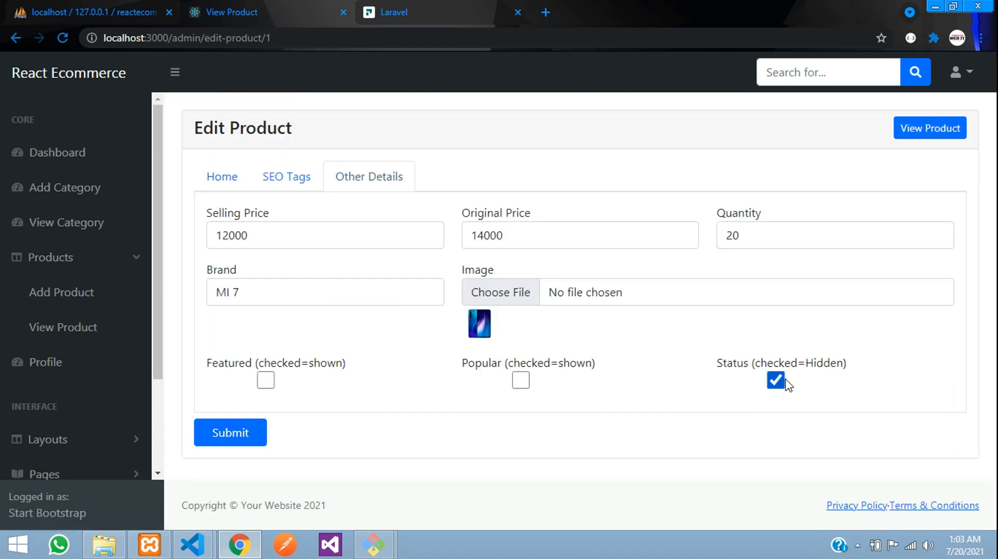
pyautogui.click(775, 380)
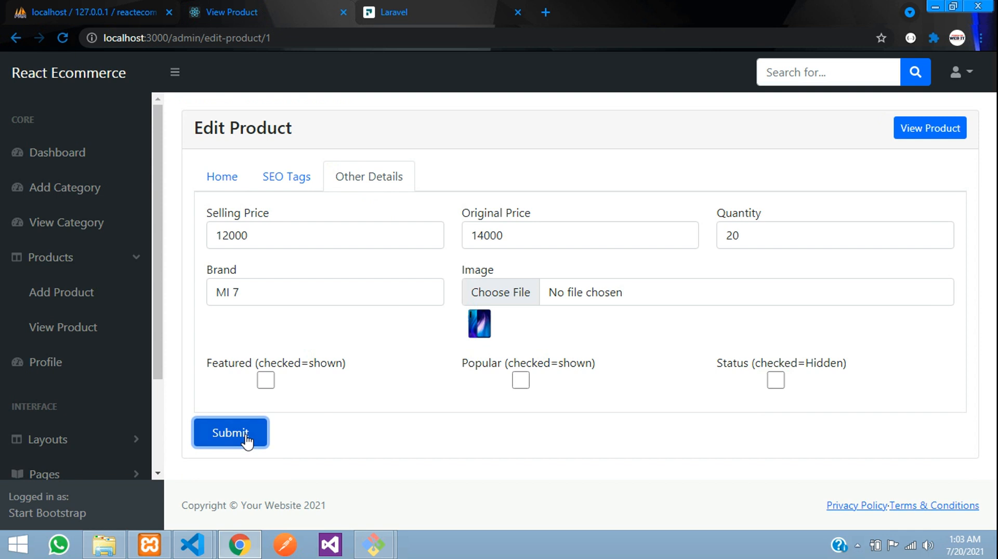
pyautogui.click(229, 433)
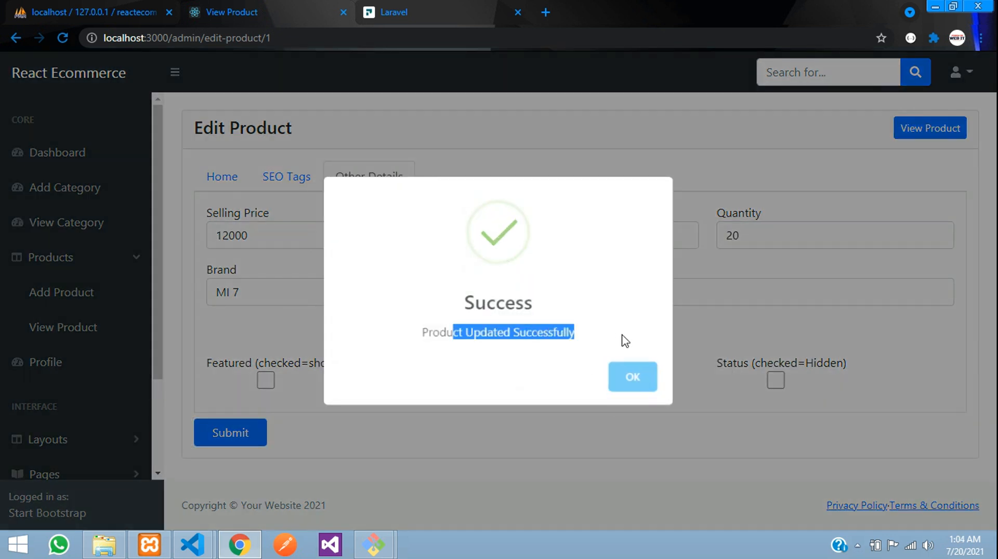
pyautogui.click(632, 377)
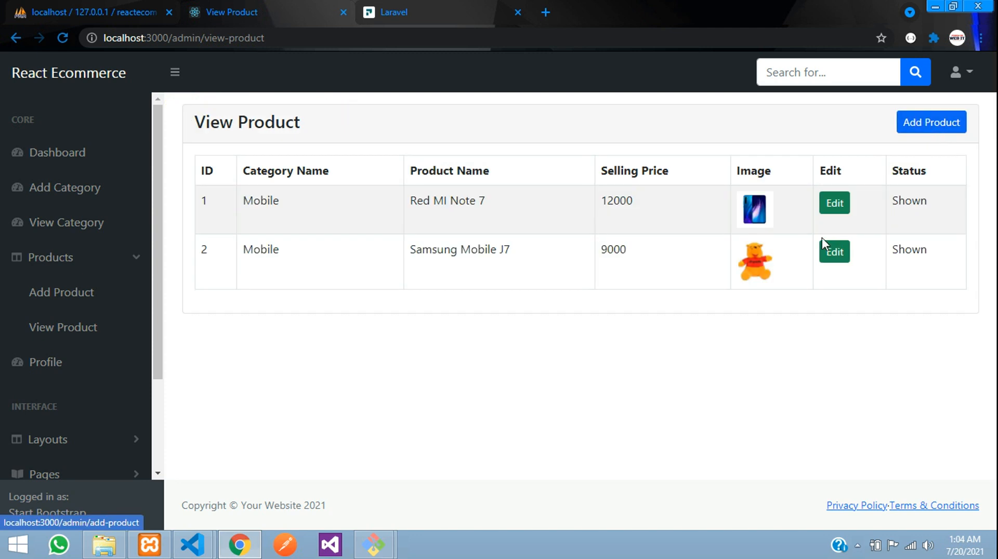
pyautogui.doubleClick(907, 201)
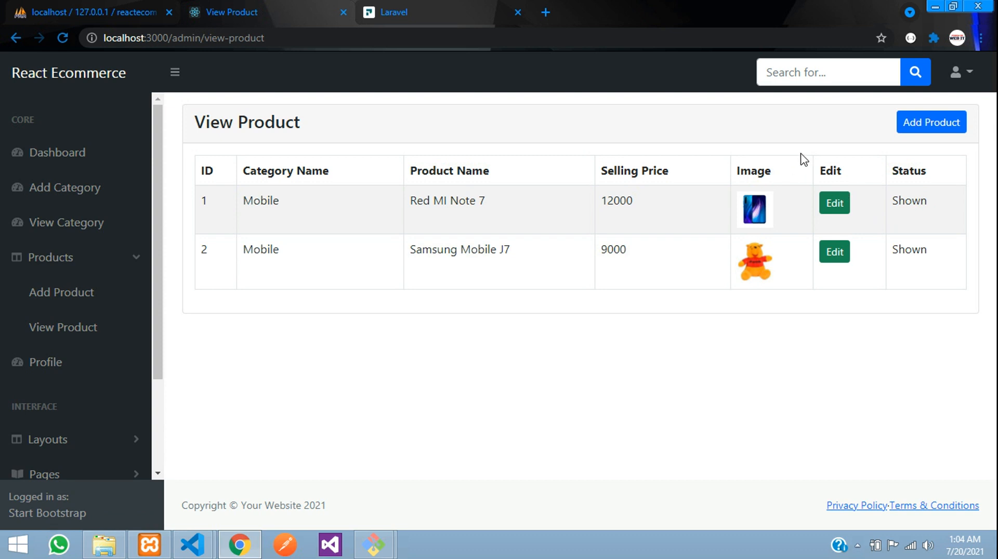
pyautogui.moveTo(83, 6)
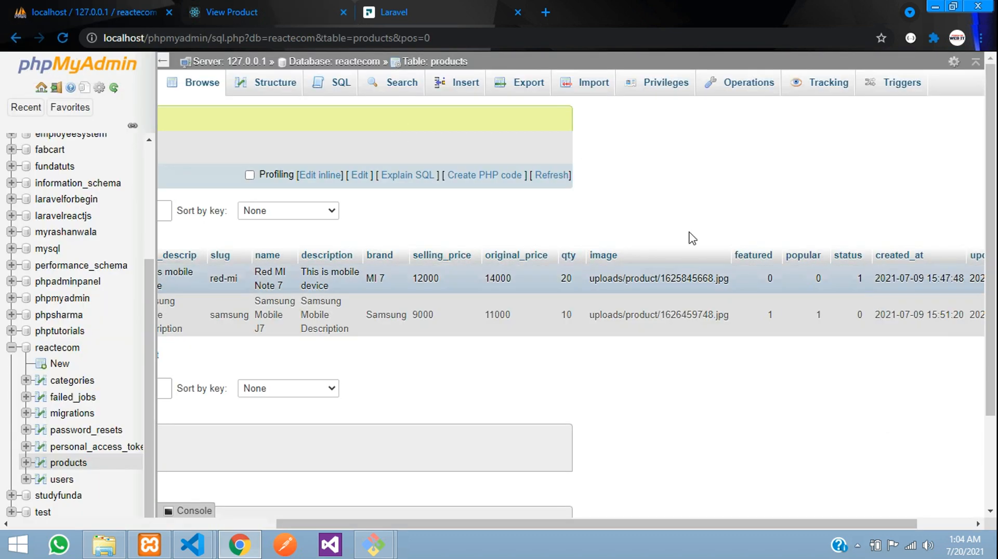
# - In the products table Structure view, start changing the status column's definition (TINYINT(4), default 0)
pyautogui.click(274, 83)
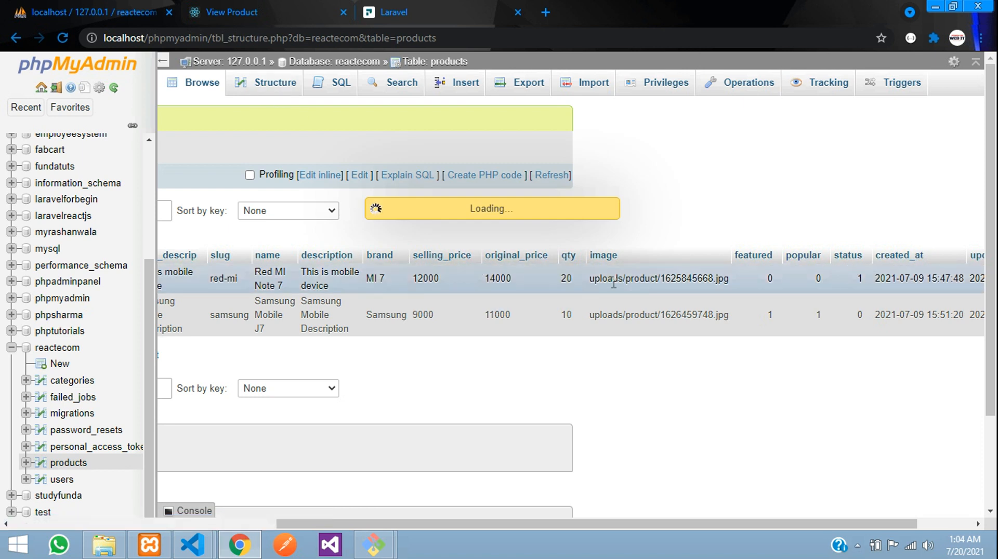
pyautogui.click(275, 82)
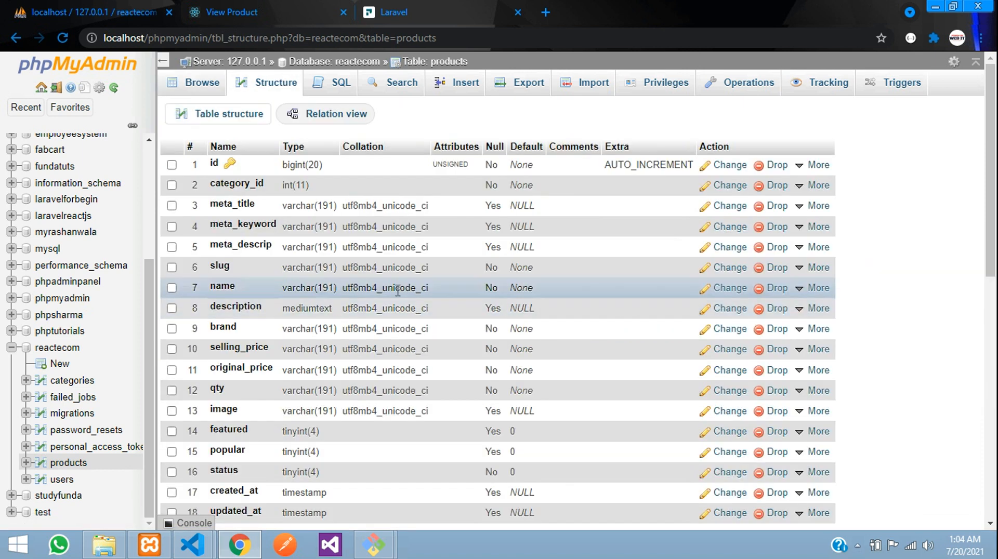
pyautogui.scroll(-3)
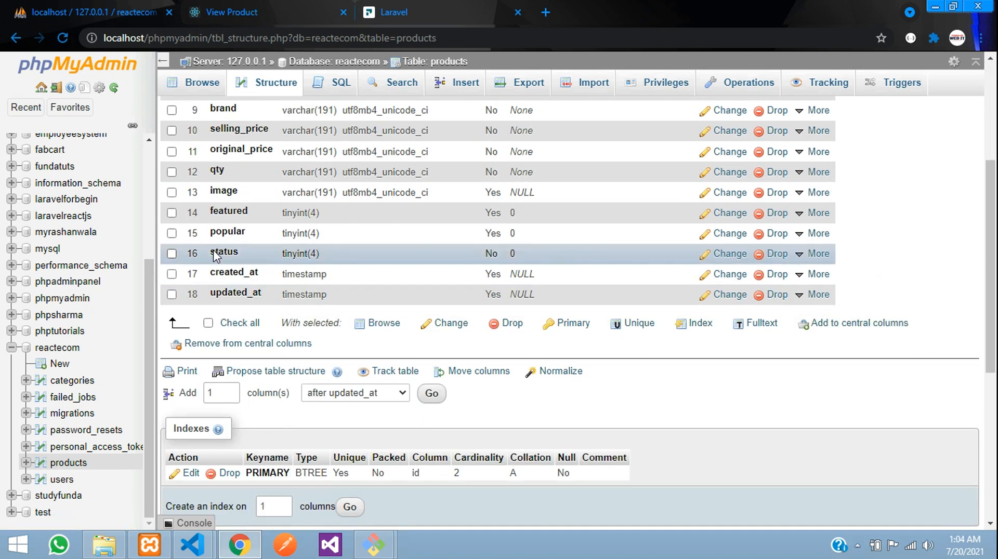
pyautogui.click(728, 253)
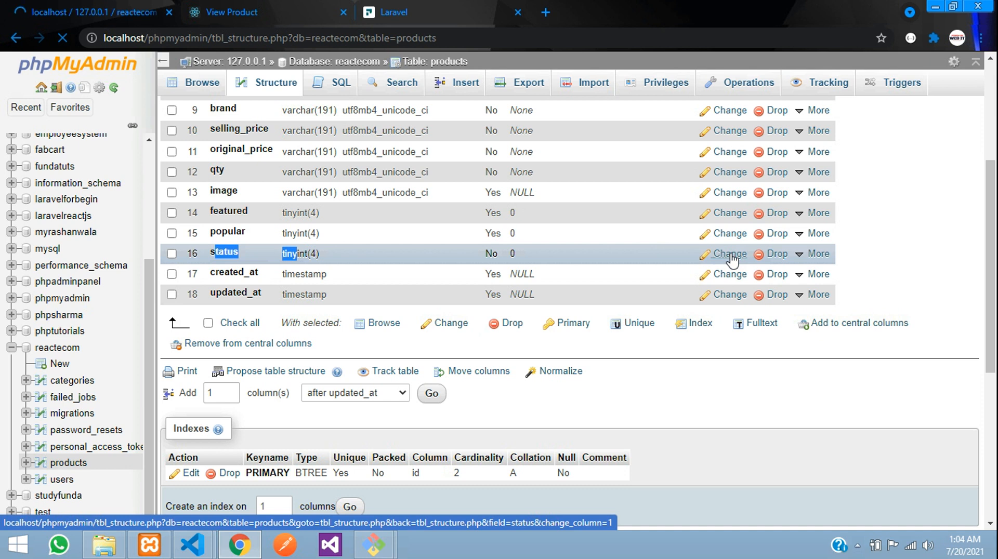
pyautogui.click(724, 254)
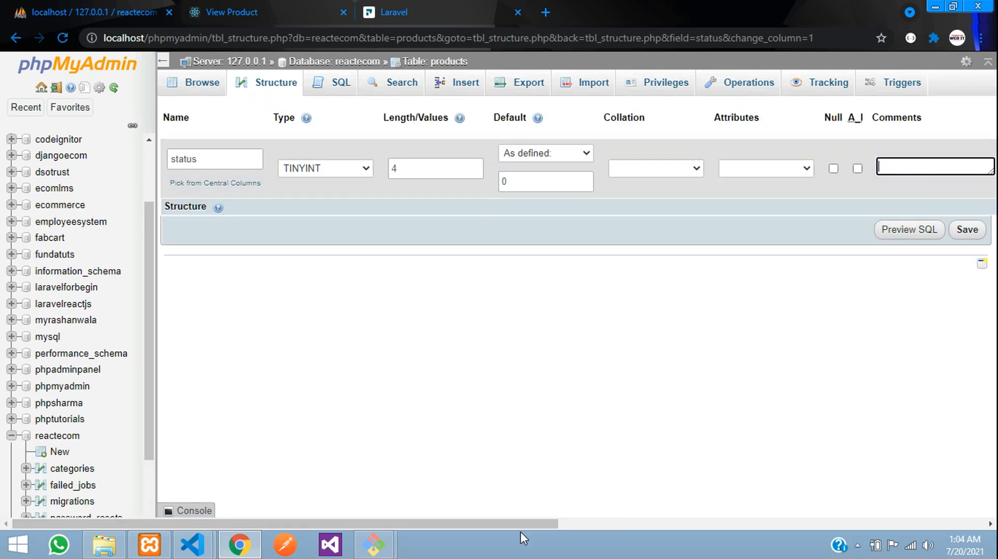
# - Save the comment '0=shwon,1=hidden/deleted' on the products status column
pyautogui.hscroll(3)
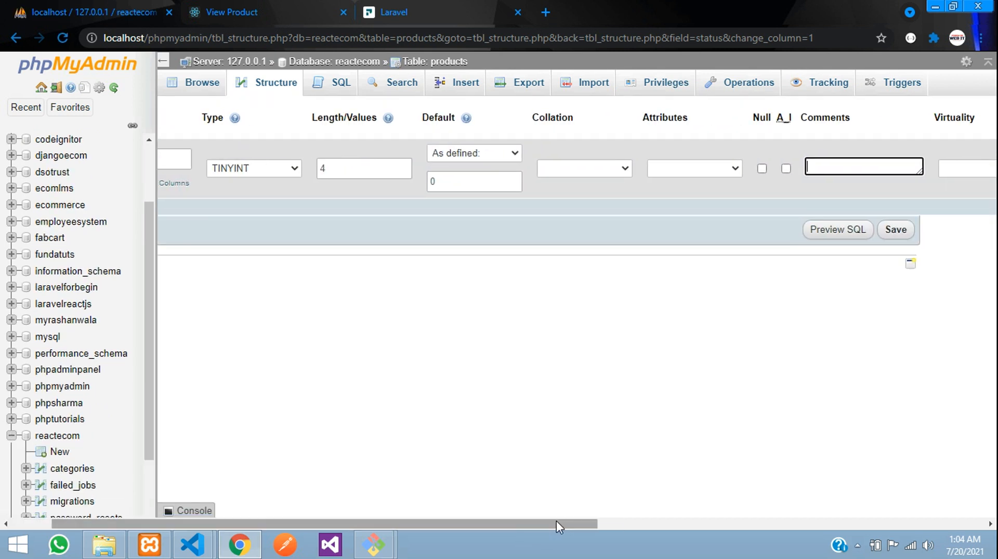
pyautogui.write('0=shwon')
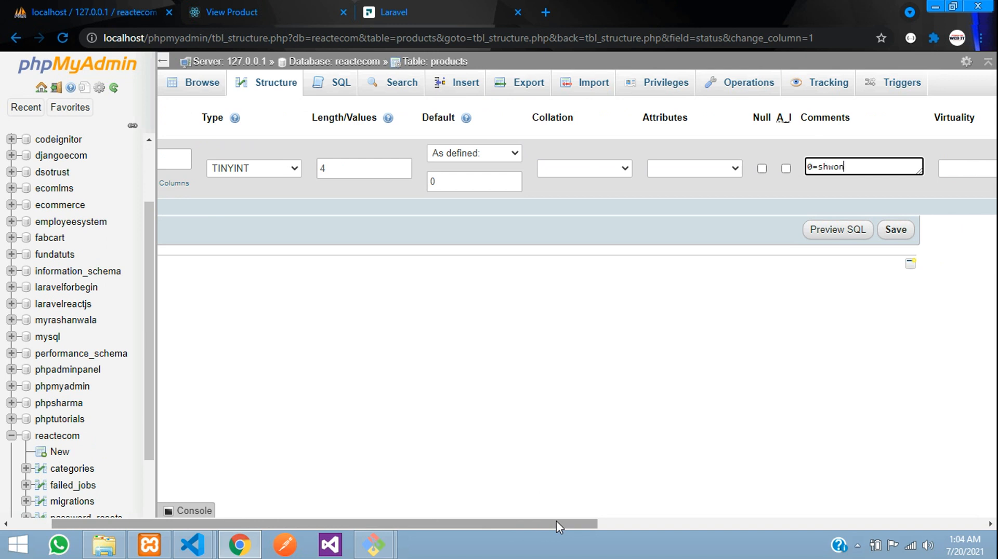
pyautogui.write(',1=')
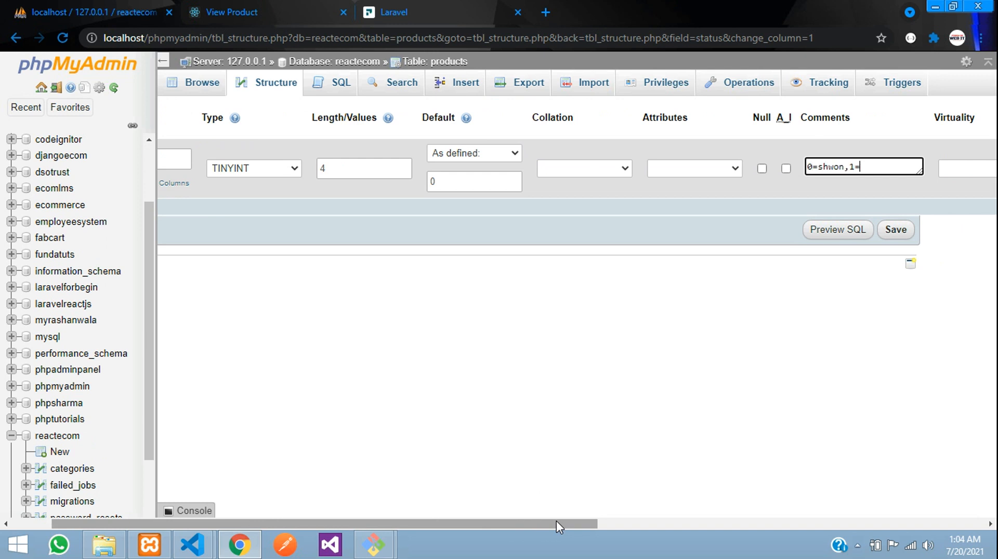
pyautogui.write('hidden')
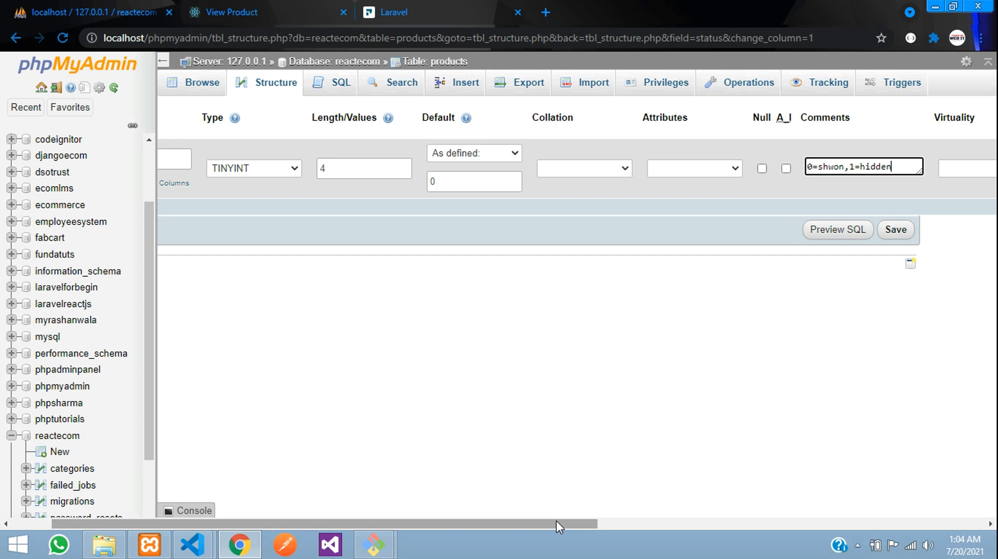
pyautogui.write('/')
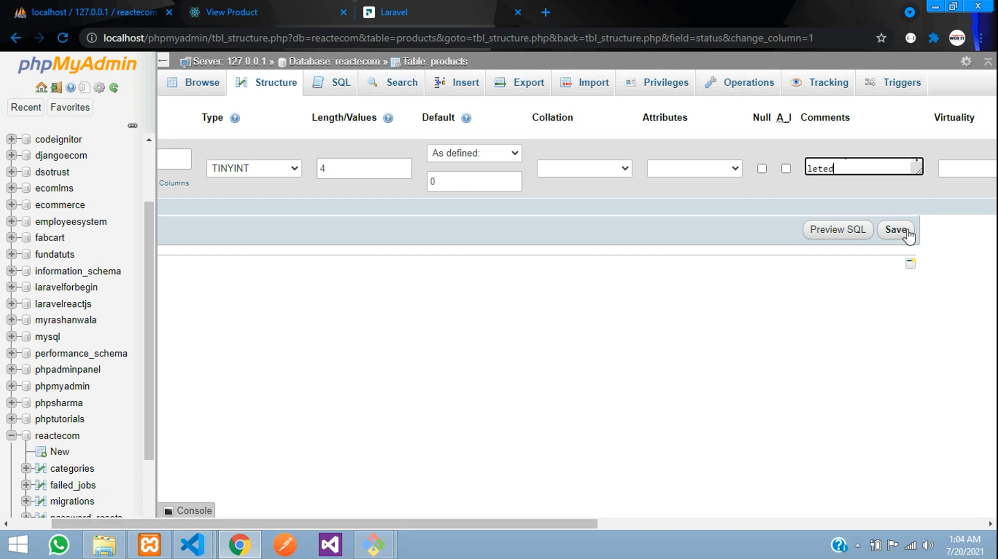
pyautogui.click(896, 230)
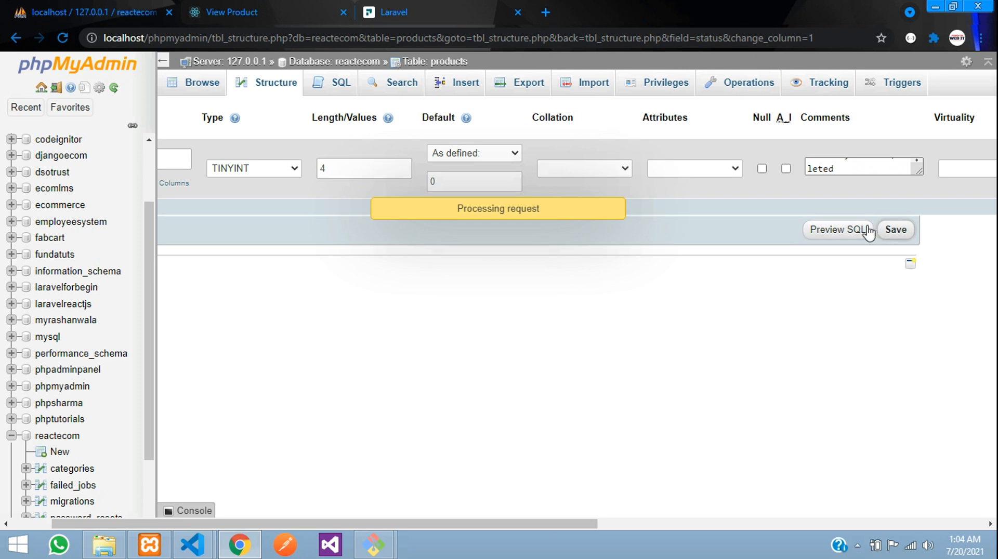
pyautogui.click(895, 229)
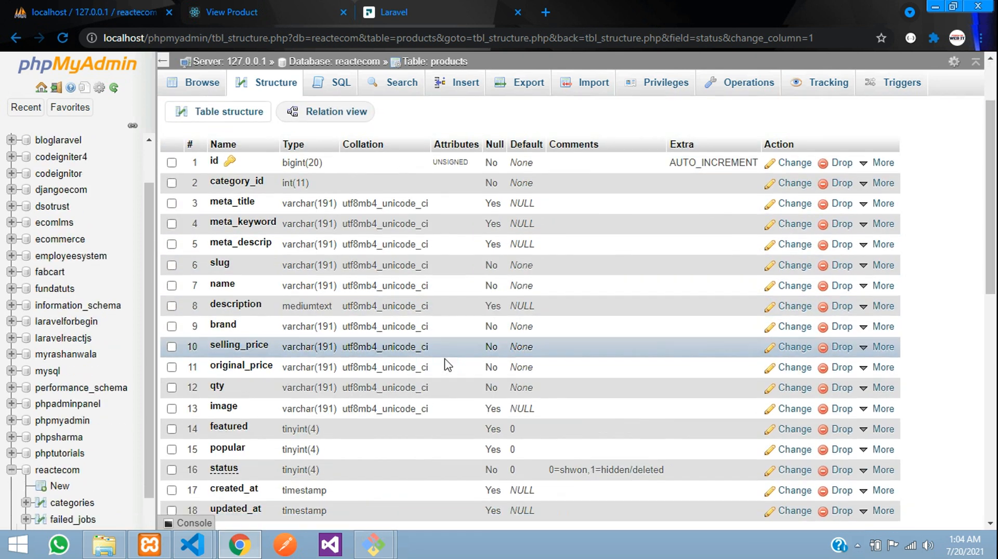
# - Browse the products rows to check the status header, then return to the React product list
pyautogui.scroll(-3)
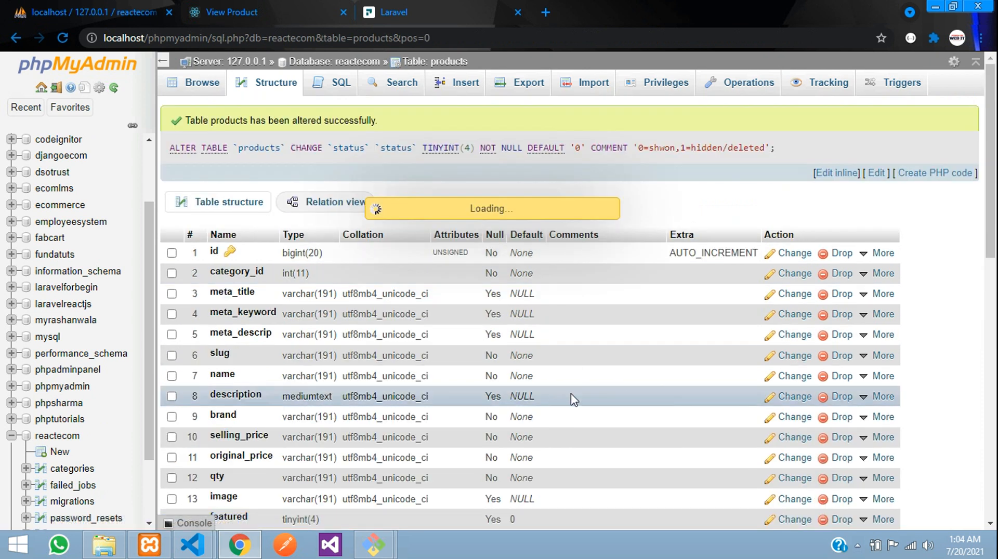
pyautogui.click(202, 82)
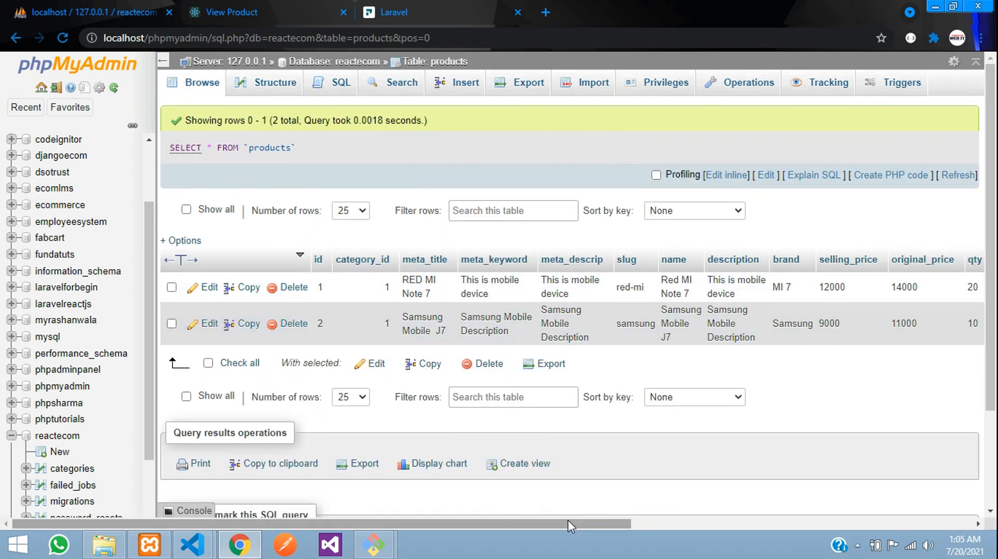
pyautogui.hscroll(3)
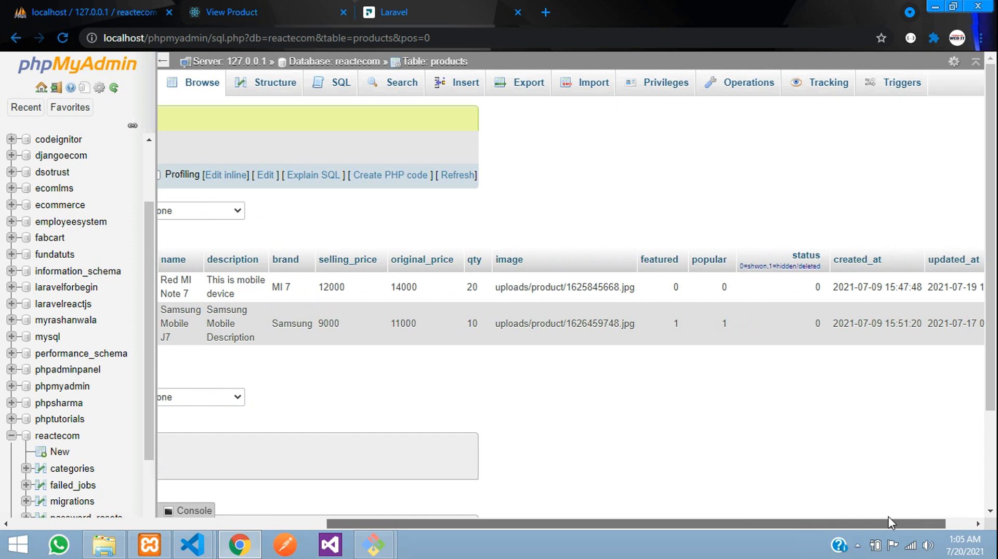
pyautogui.hscroll(3)
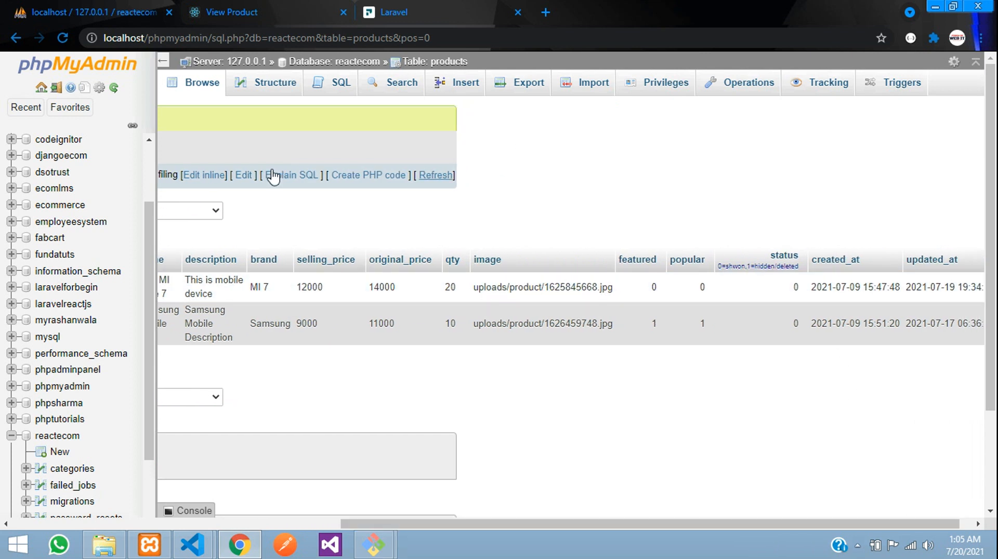
pyautogui.click(231, 12)
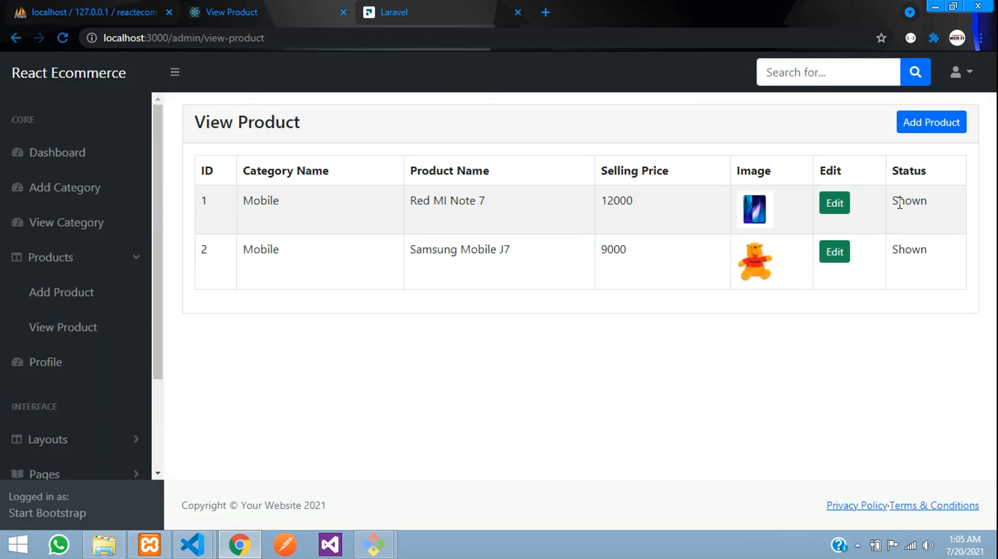
pyautogui.moveTo(548, 238)
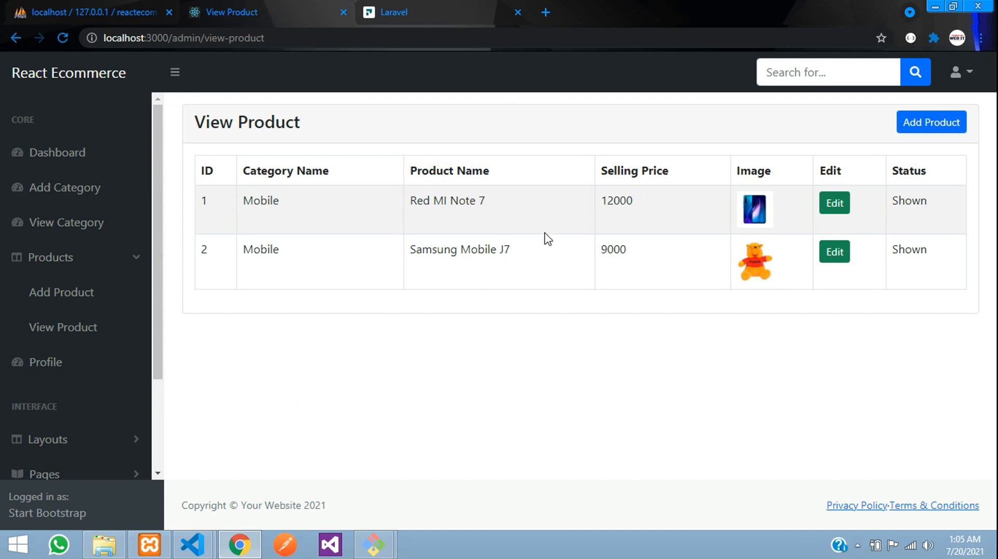
pyautogui.moveTo(276, 194)
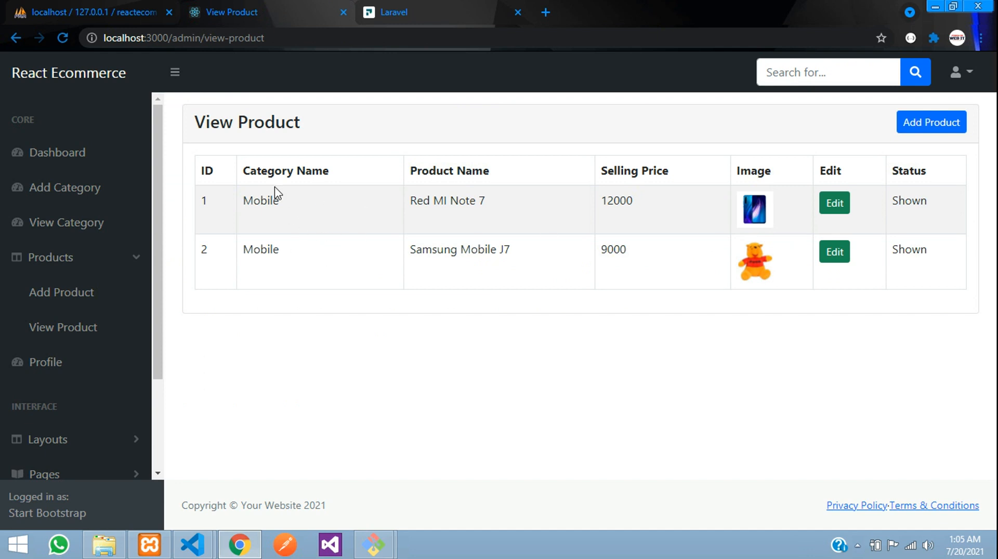
pyautogui.moveTo(122, 315)
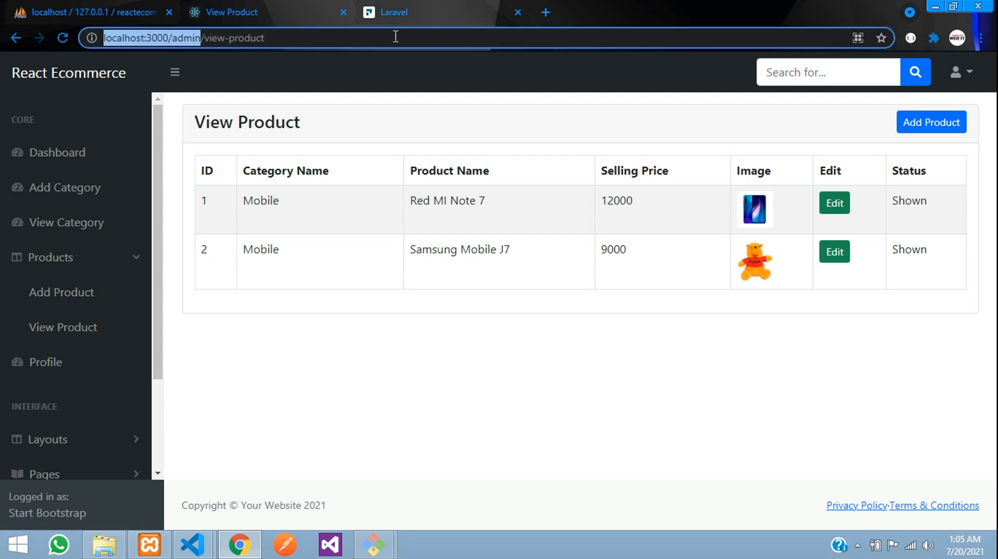
pyautogui.moveTo(406, 131)
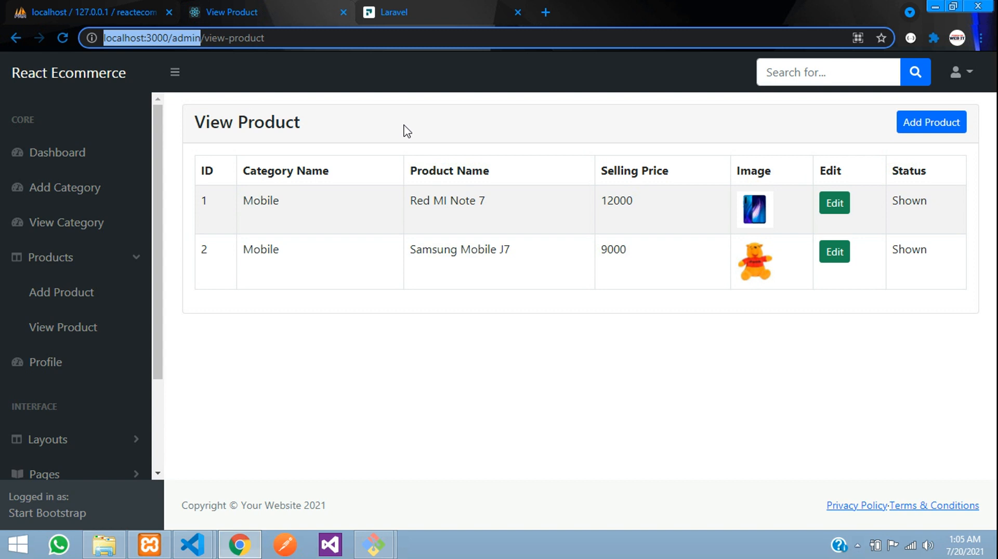
pyautogui.moveTo(406, 199)
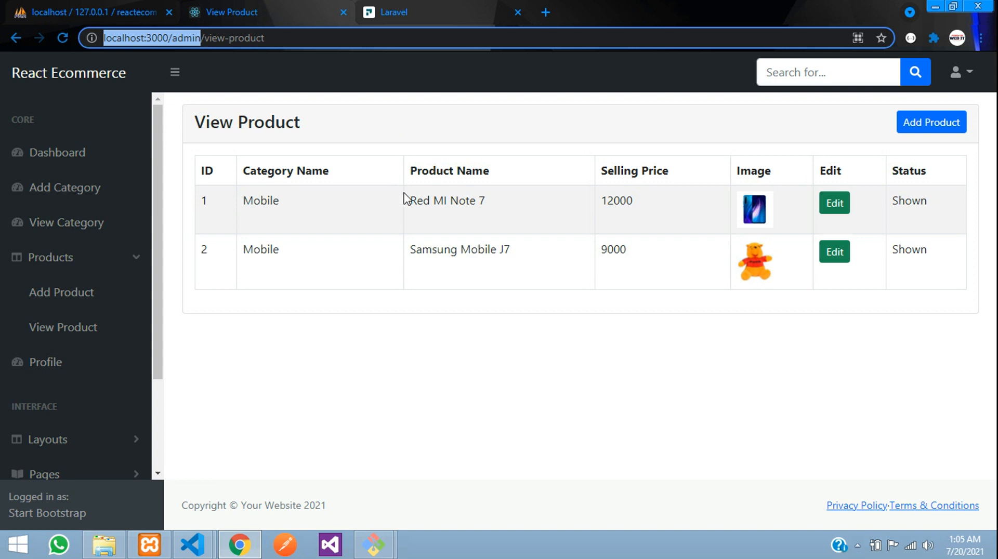